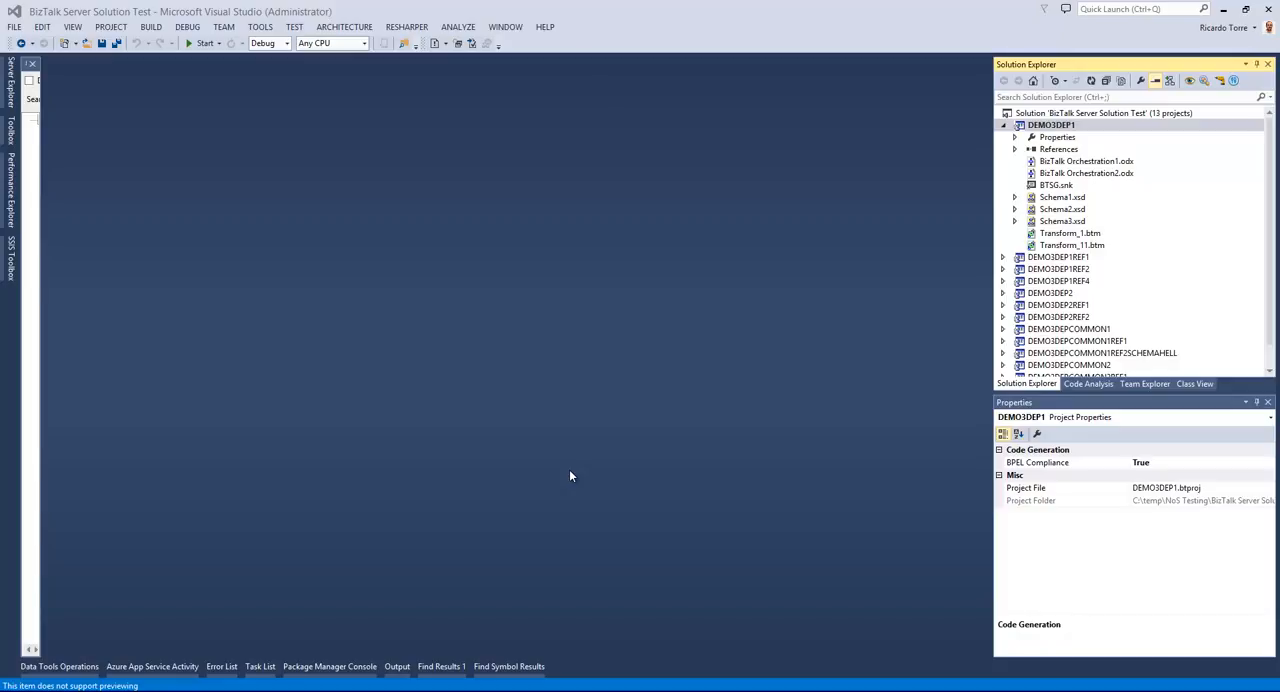
pyautogui.moveTo(633, 415)
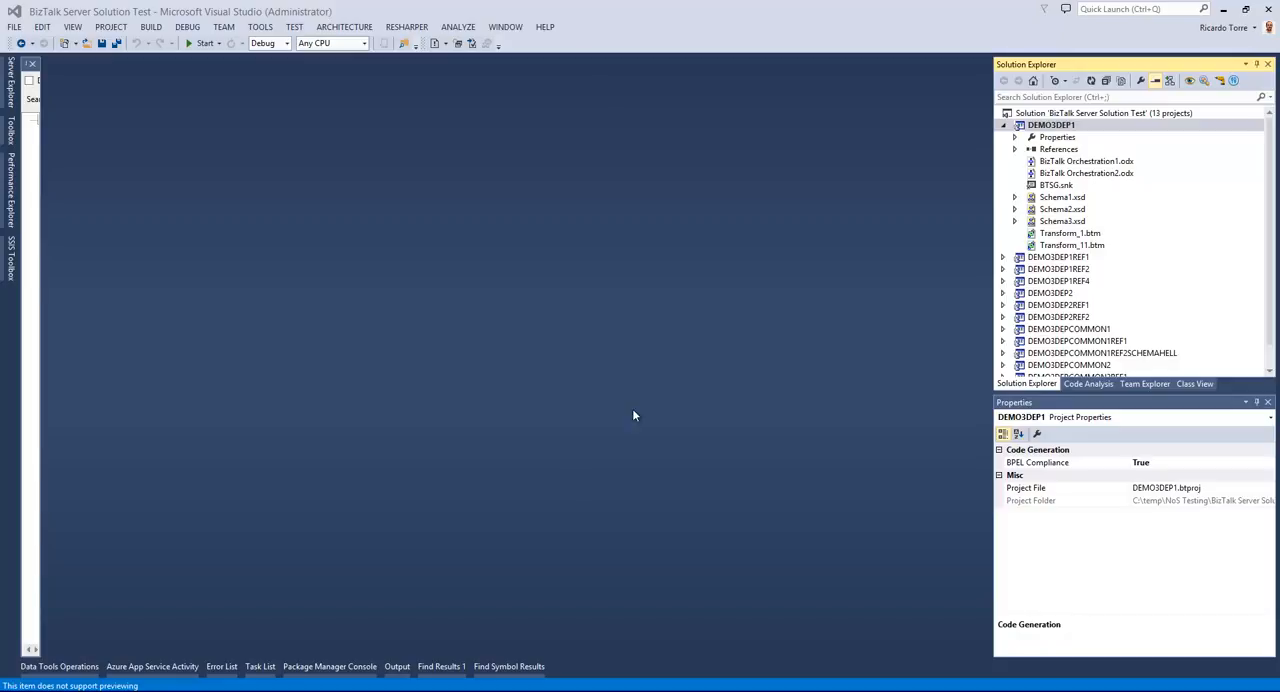
# Step: Run Internal Dependencies on BizTalk Orchestration1.odx, highlighting Orchestration2, Schema1, Schema2 and Transform_11 unopened
pyautogui.click(1086, 161)
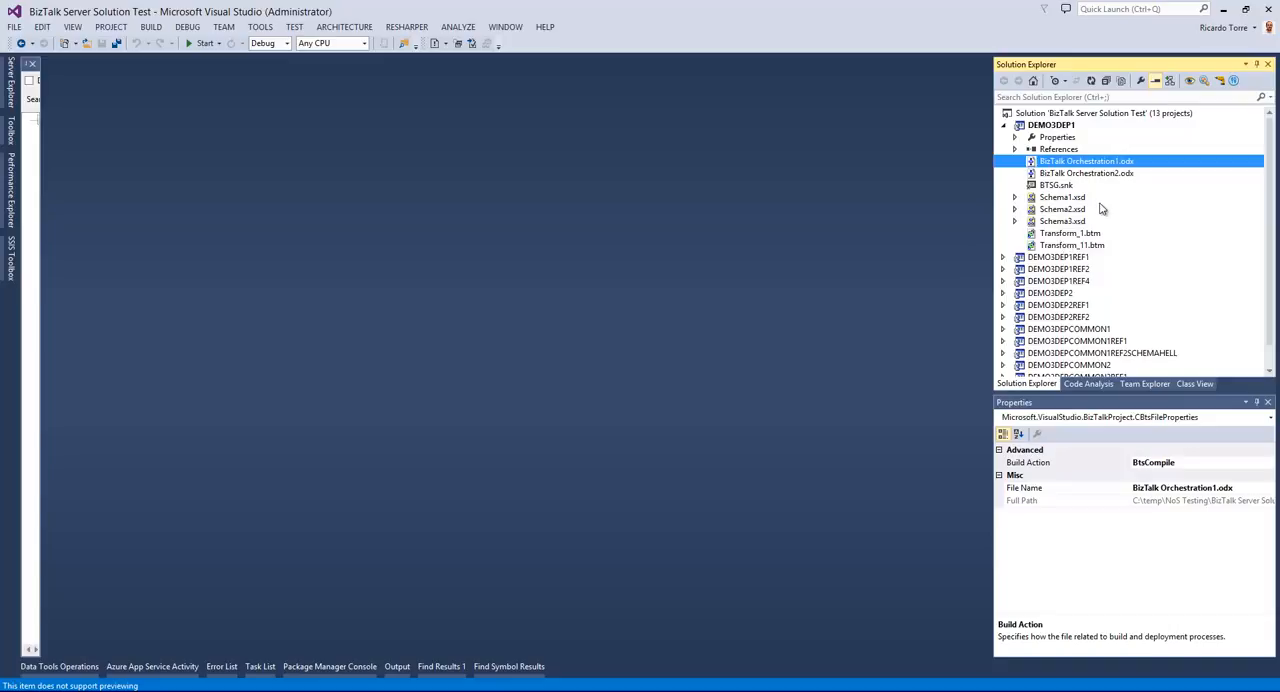
pyautogui.rightClick(1086, 161)
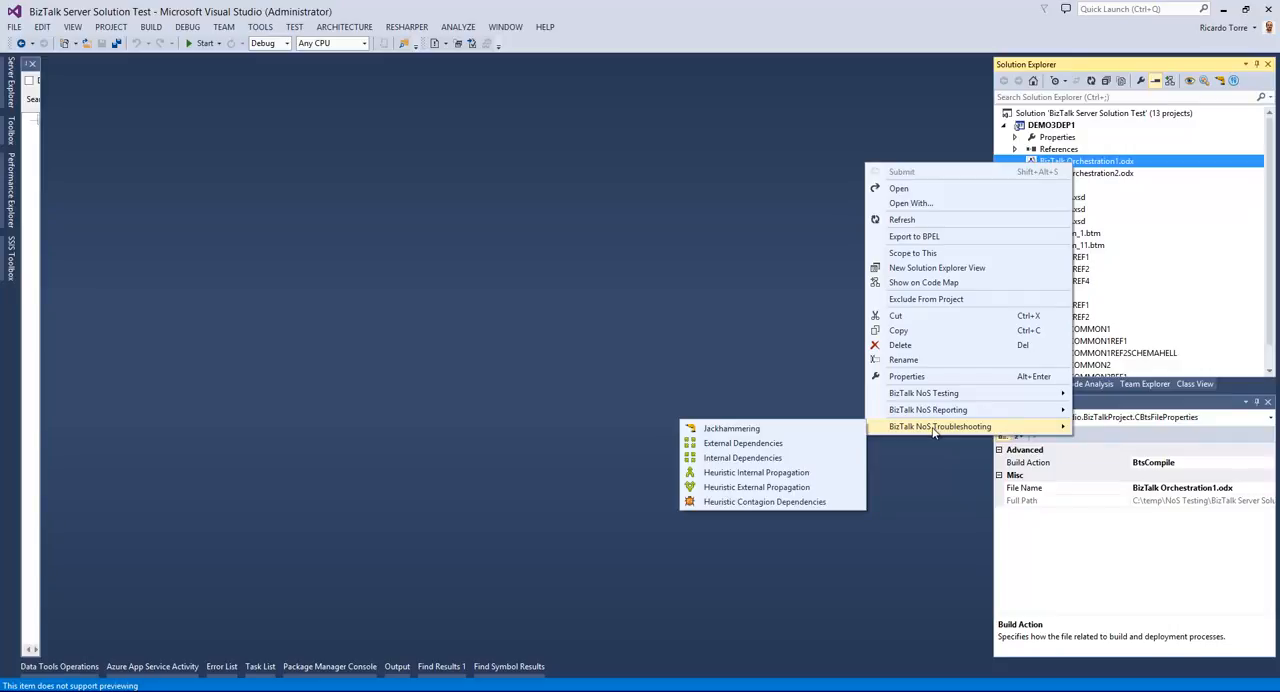
pyautogui.moveTo(742, 457)
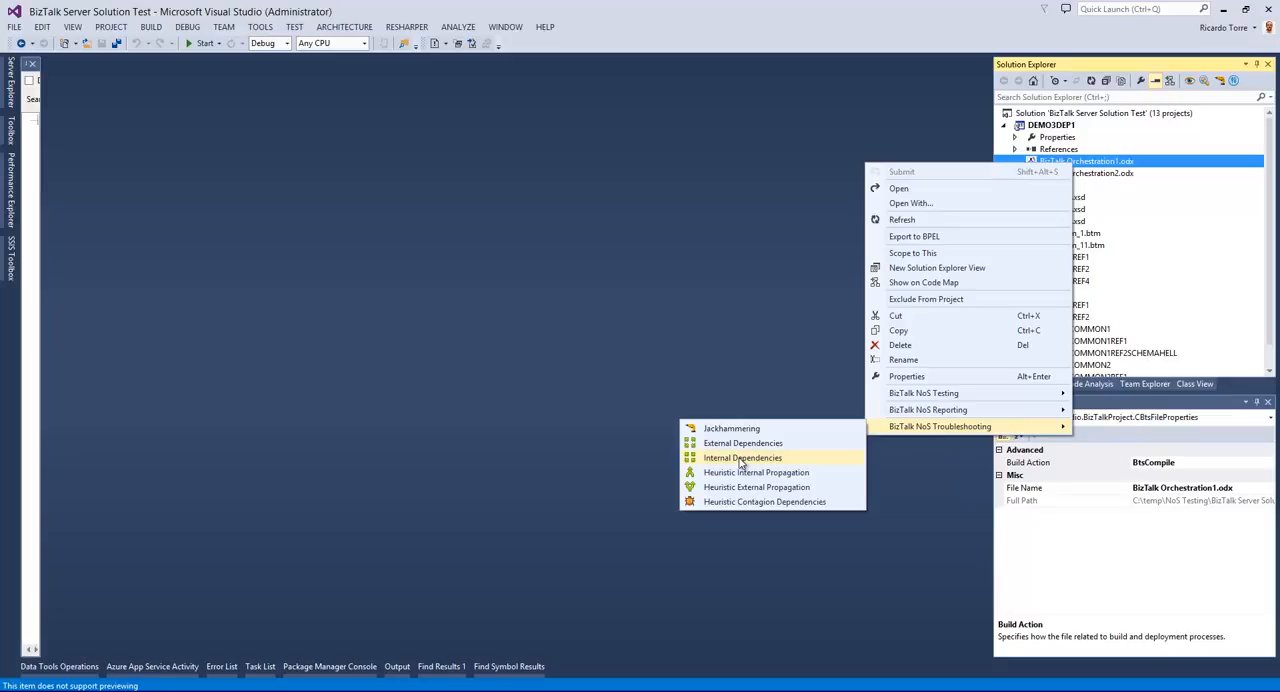
pyautogui.click(742, 457)
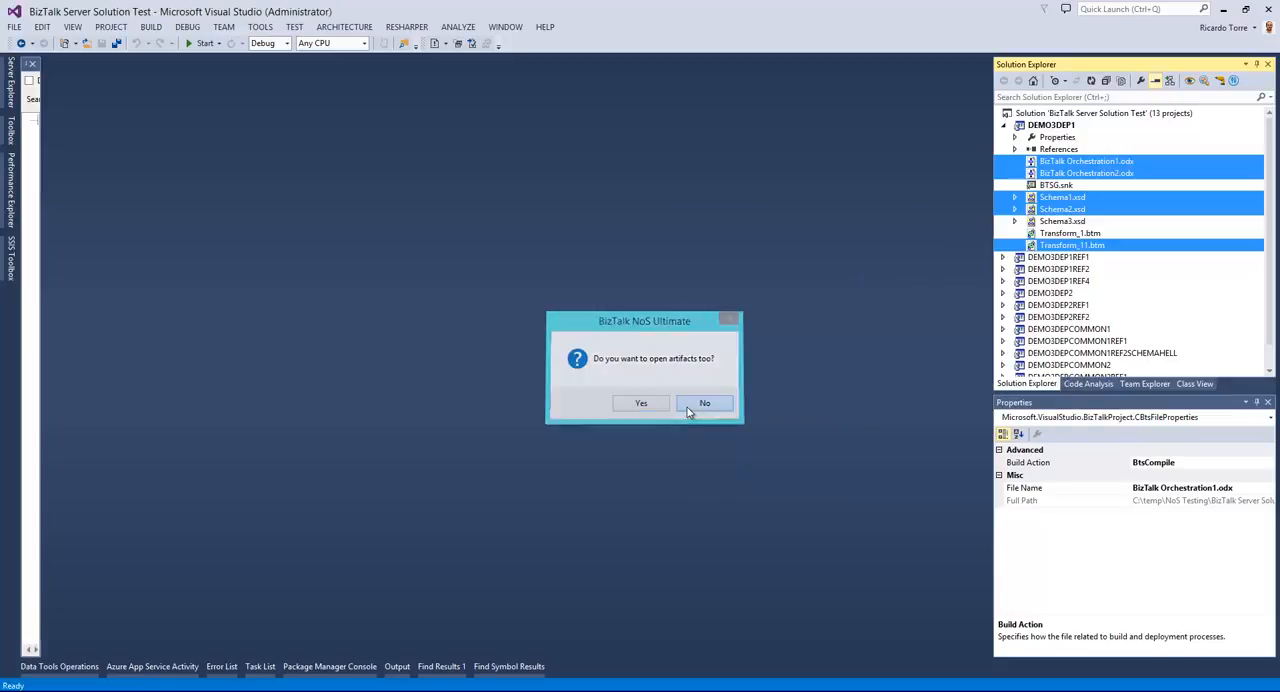
pyautogui.click(704, 402)
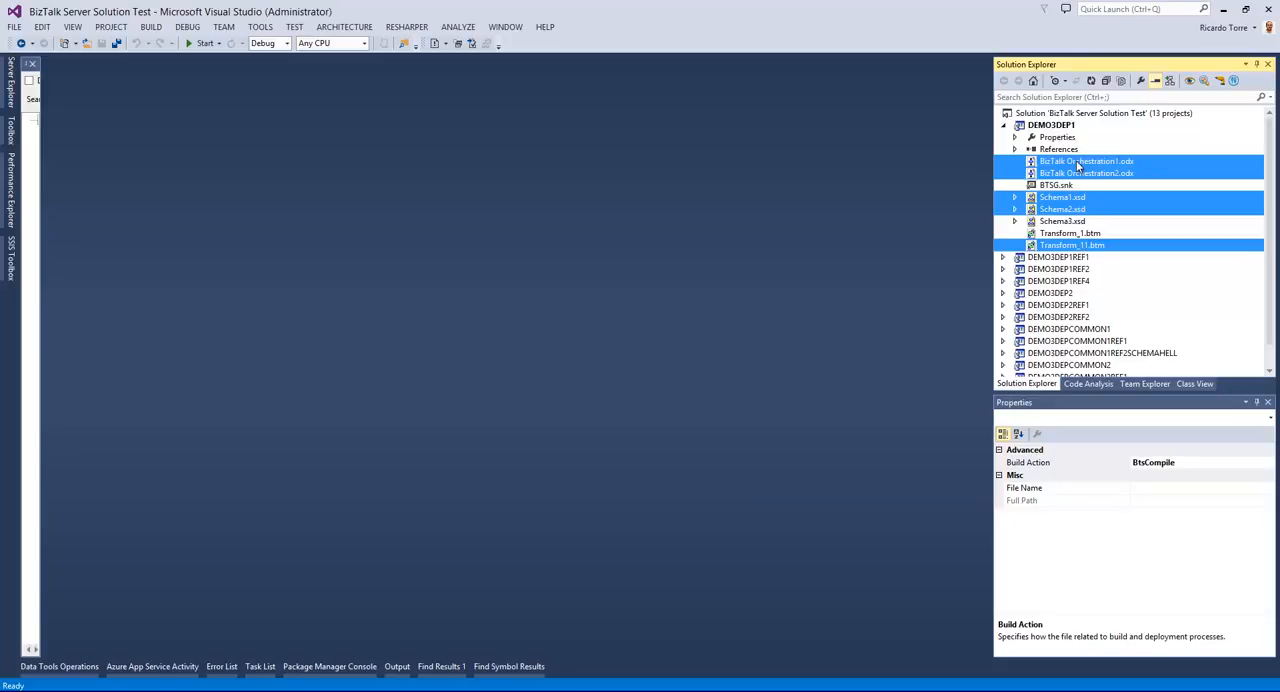
pyautogui.doubleClick(1086, 161)
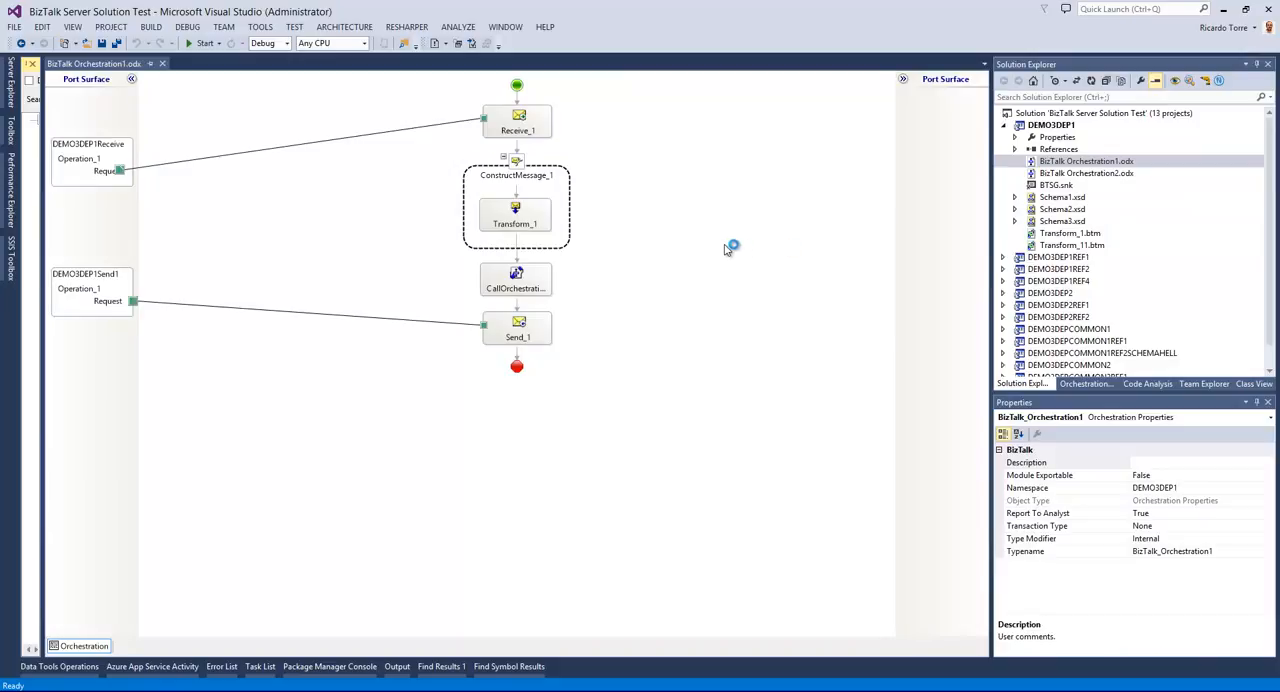
pyautogui.moveTo(497, 343)
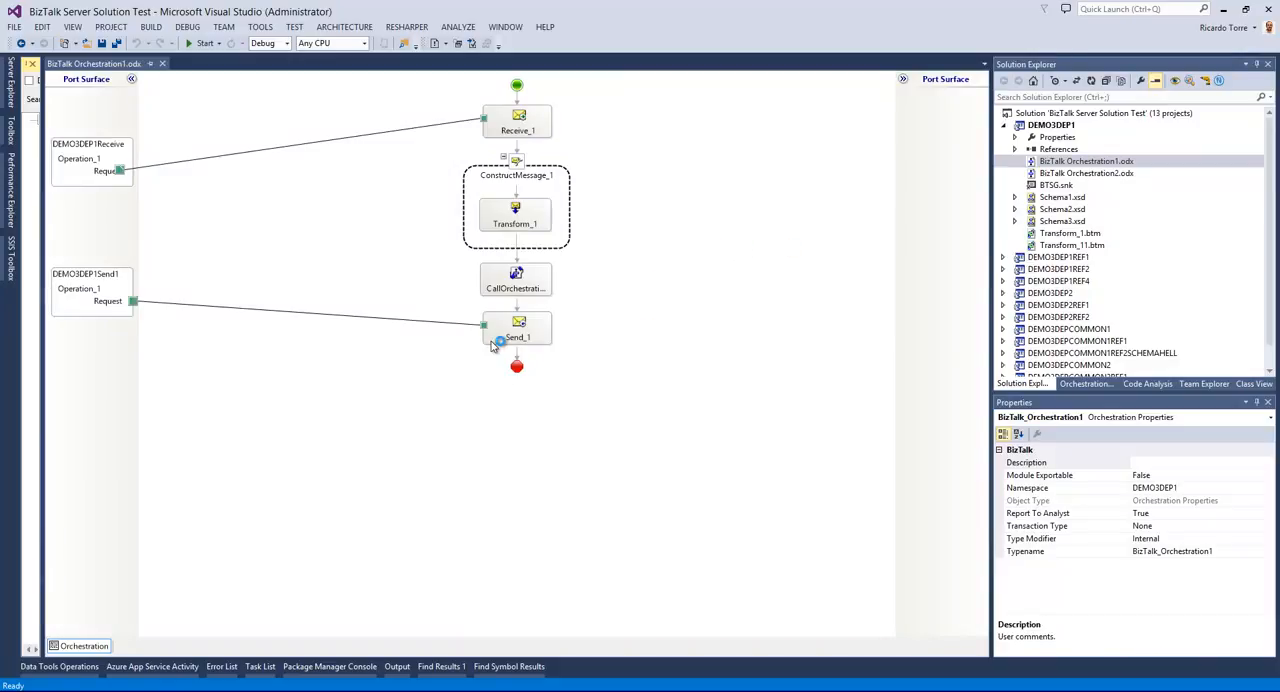
pyautogui.click(517, 280)
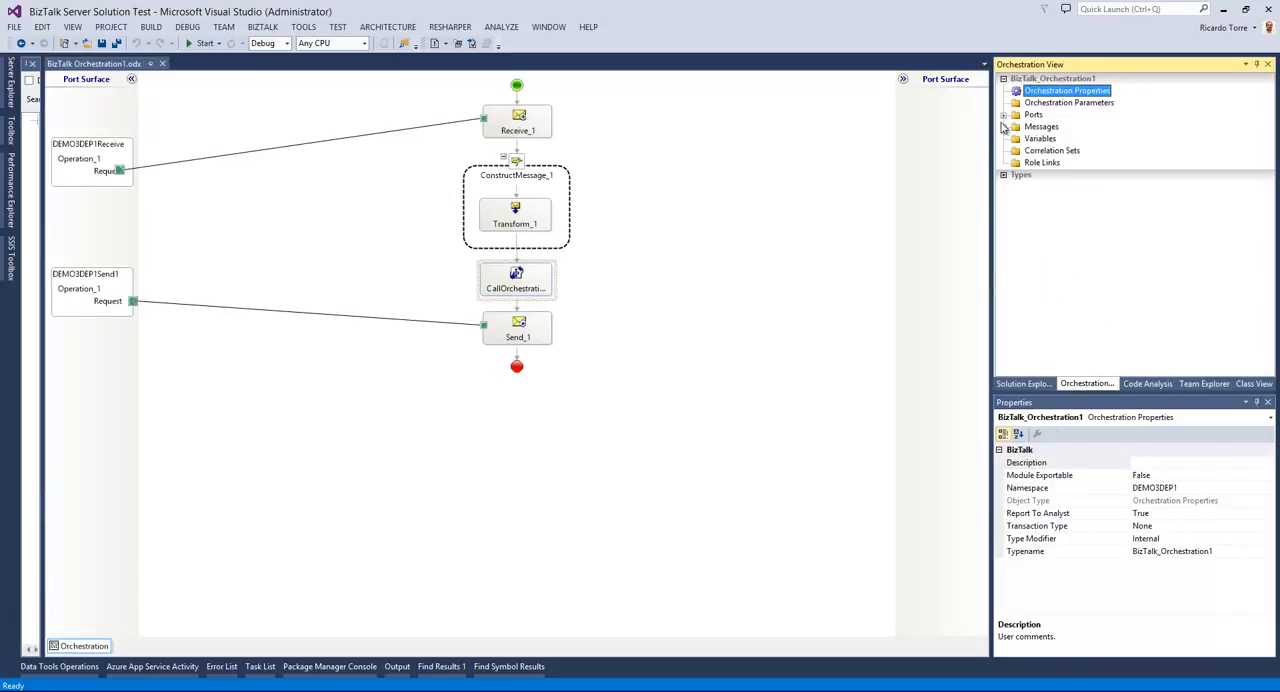
pyautogui.click(1042, 126)
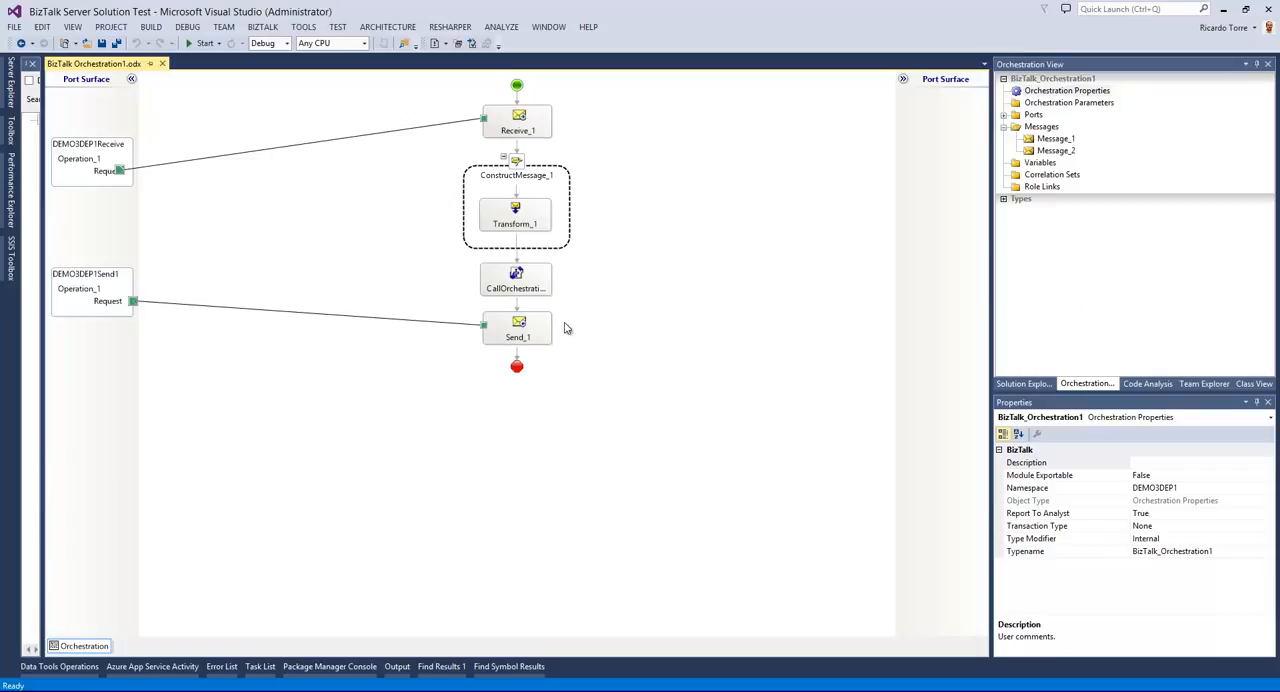
pyautogui.click(516, 223)
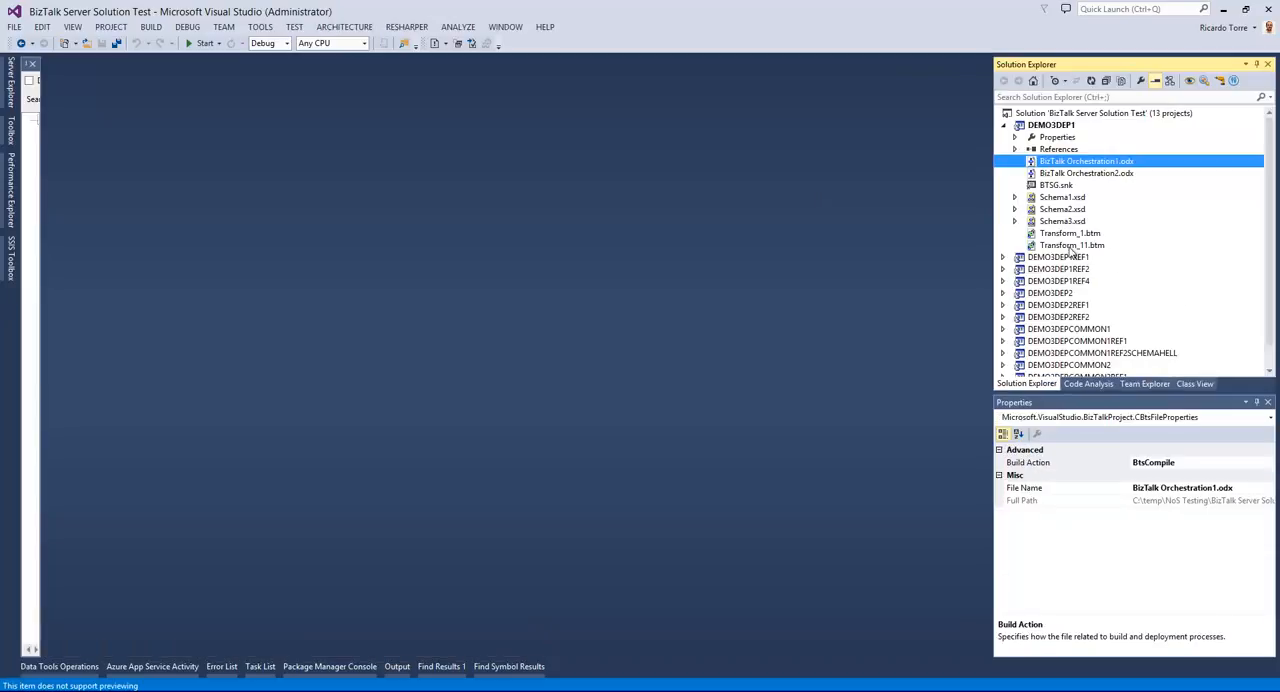
pyautogui.moveTo(1107, 251)
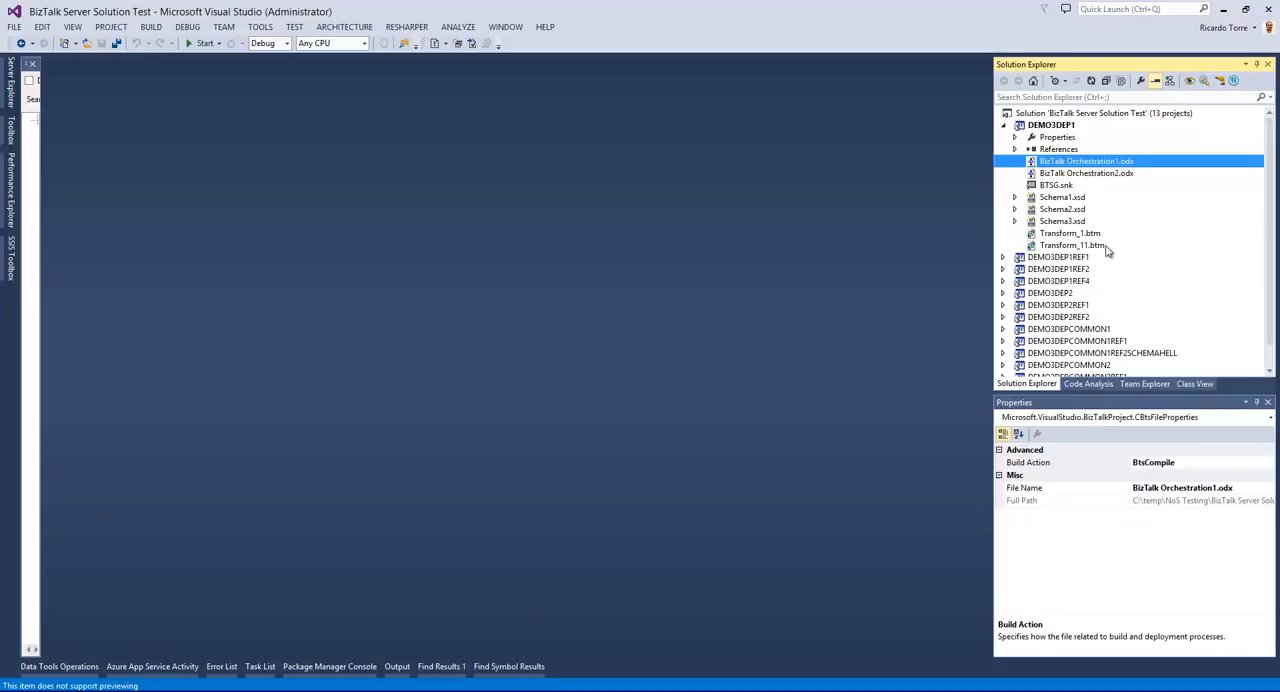
pyautogui.moveTo(1148, 243)
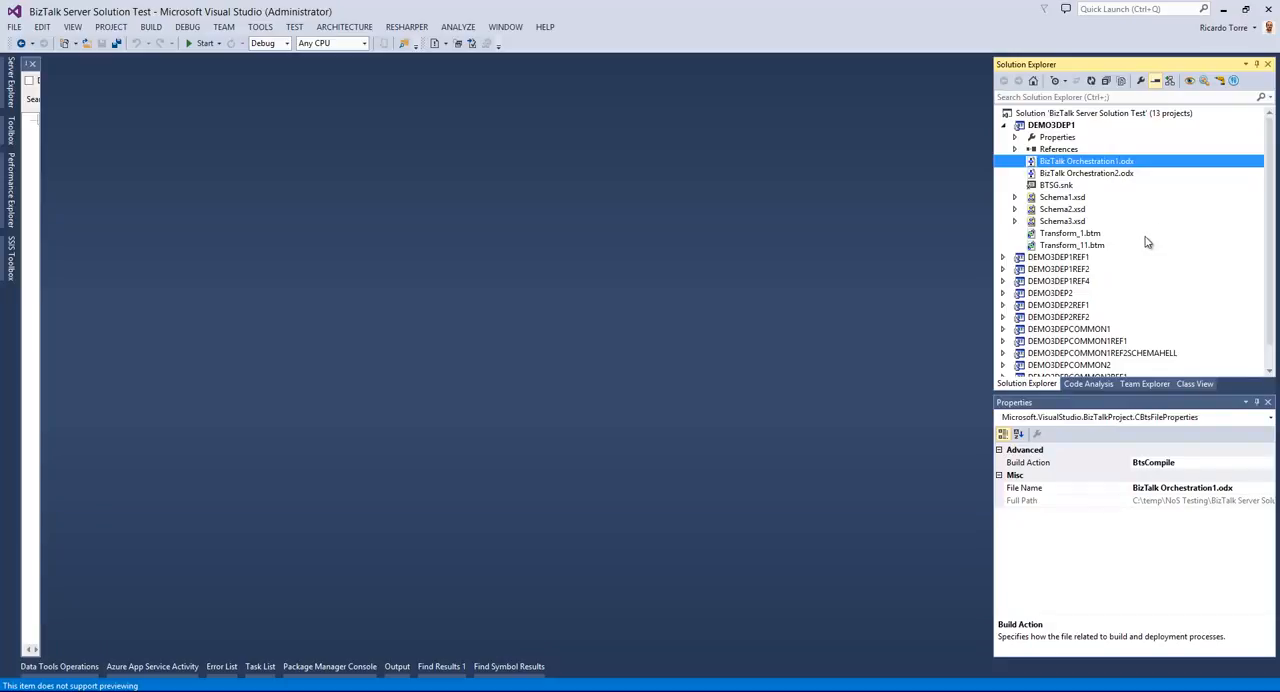
pyautogui.moveTo(1065, 205)
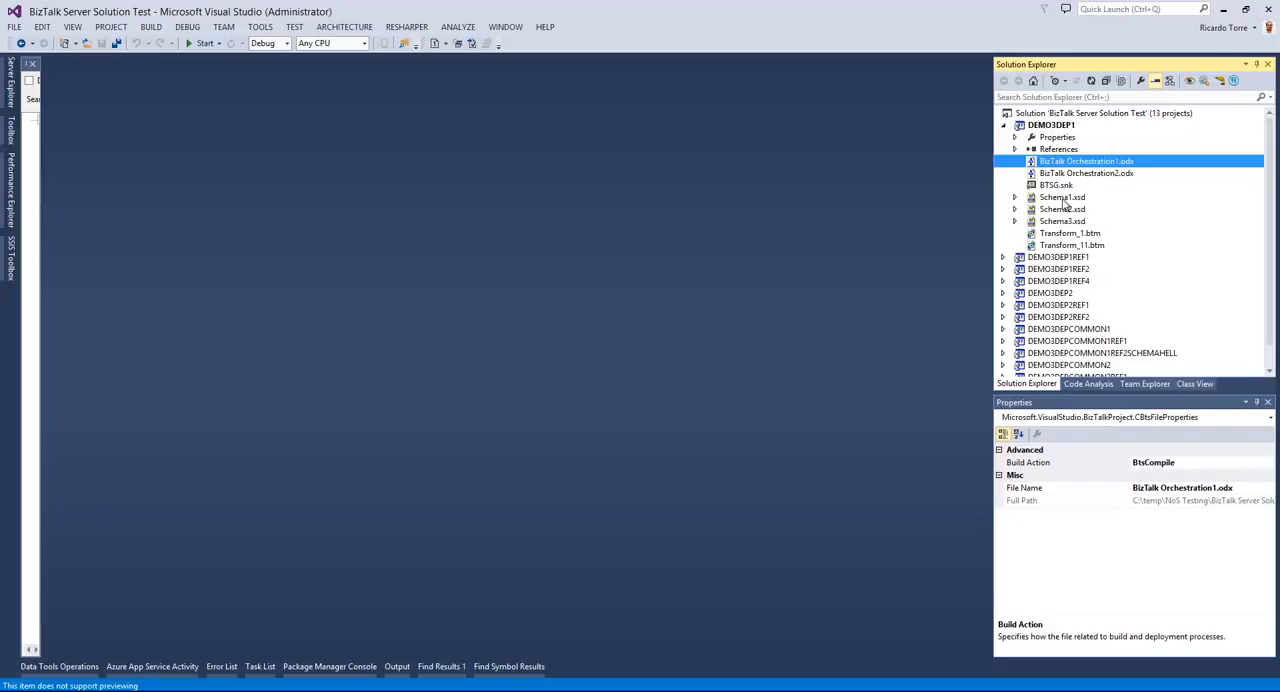
# Step: Run a dependency analysis on Schema1.xsd, highlighting BizTalk Orchestration1 and Transform_11 without opening them
pyautogui.click(1062, 197)
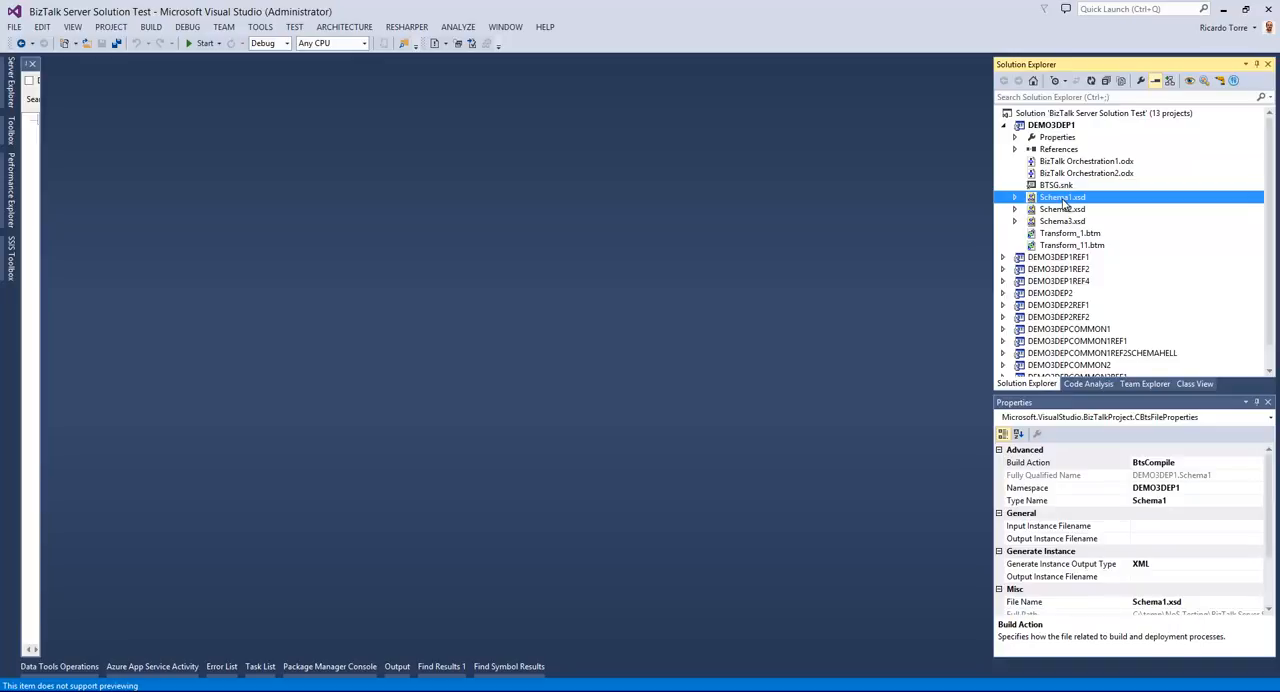
pyautogui.rightClick(1062, 197)
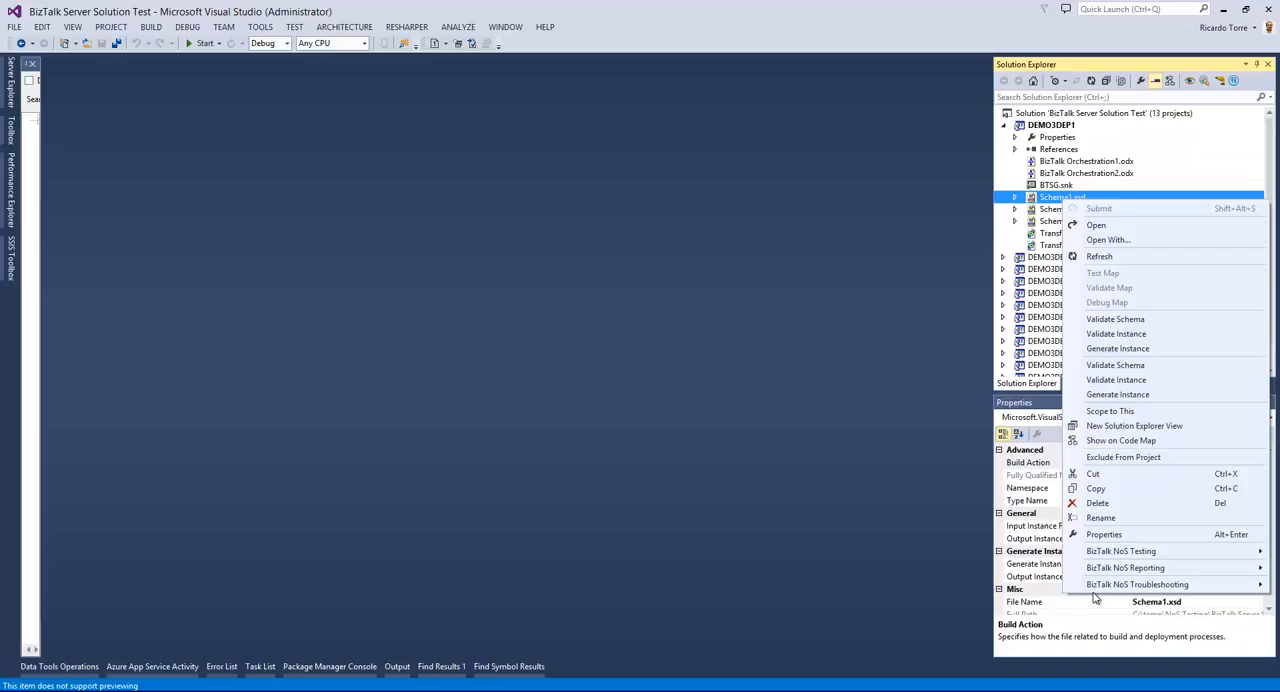
pyautogui.moveTo(1137, 584)
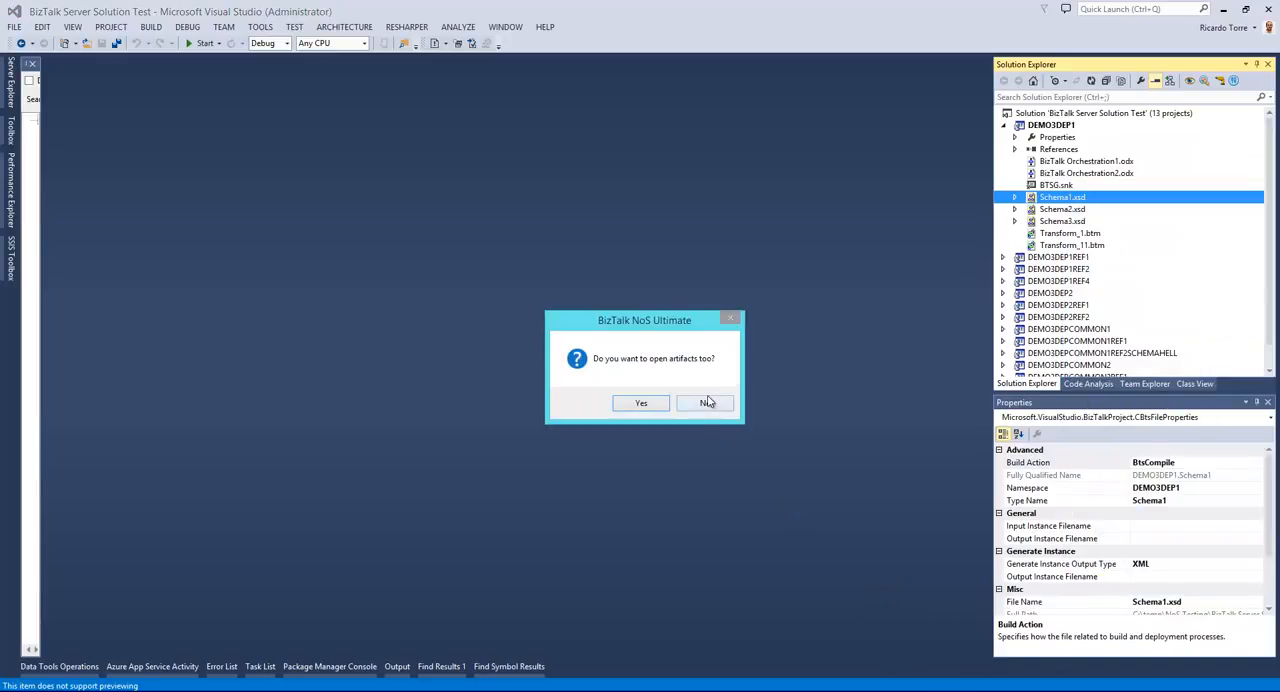
pyautogui.click(705, 402)
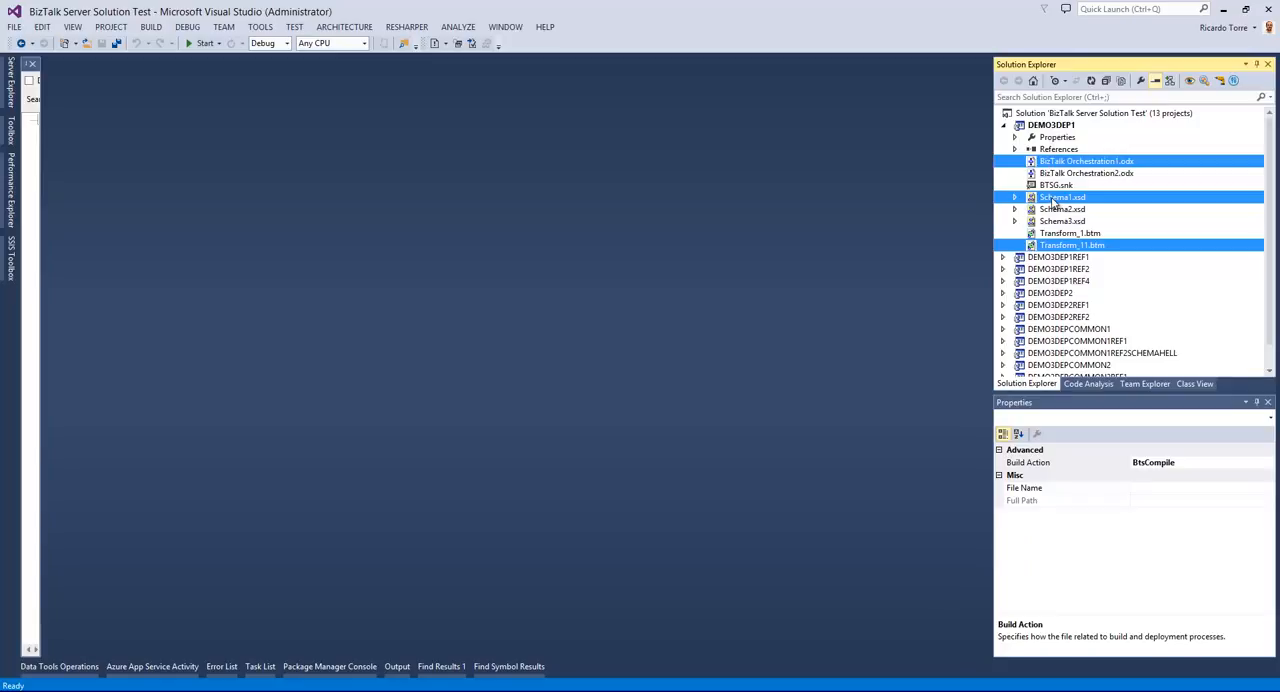
# Step: Check Schema3.xsd's dependencies, highlighting Orchestration2 and Transform_1, then reselect Schema3.xsd for another analysis
pyautogui.click(1062, 220)
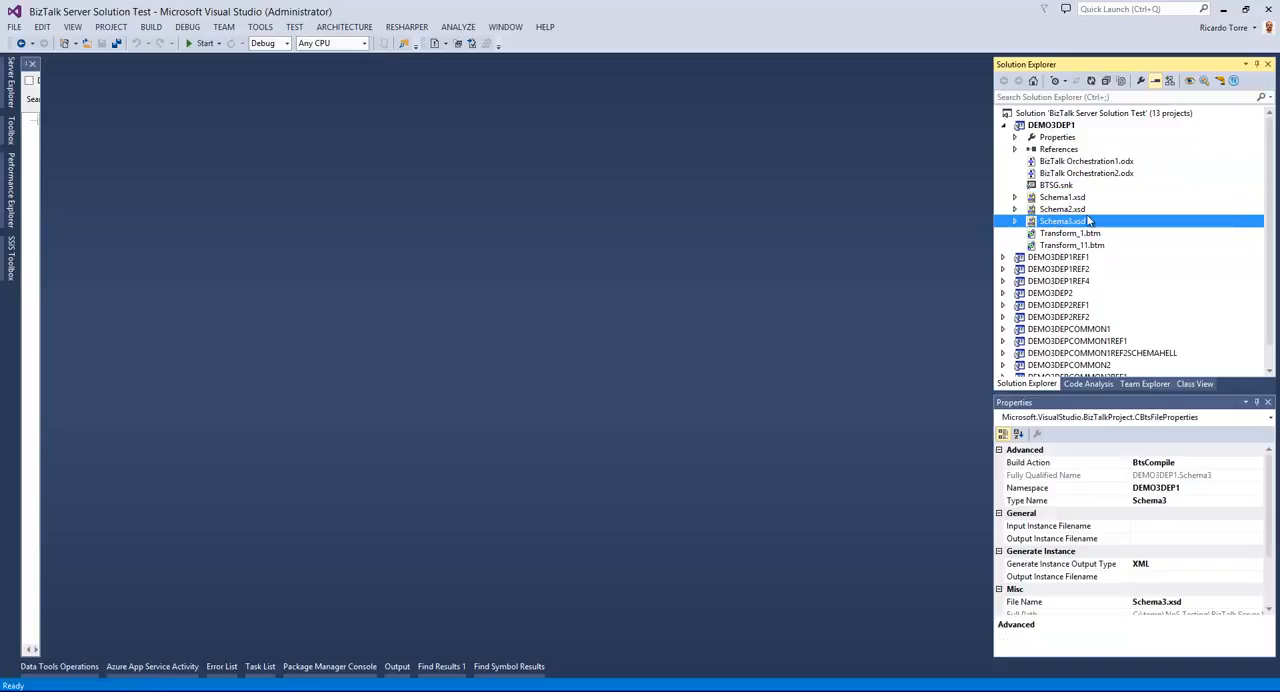
pyautogui.moveTo(1075, 223)
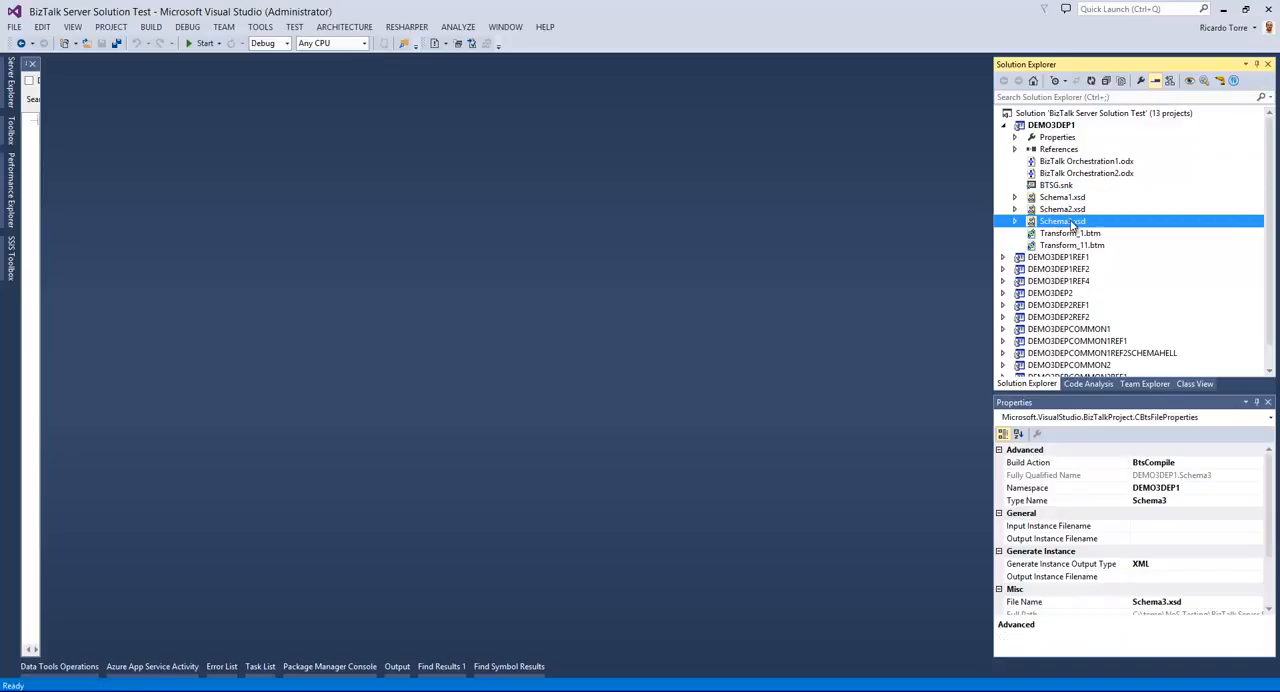
pyautogui.rightClick(1063, 221)
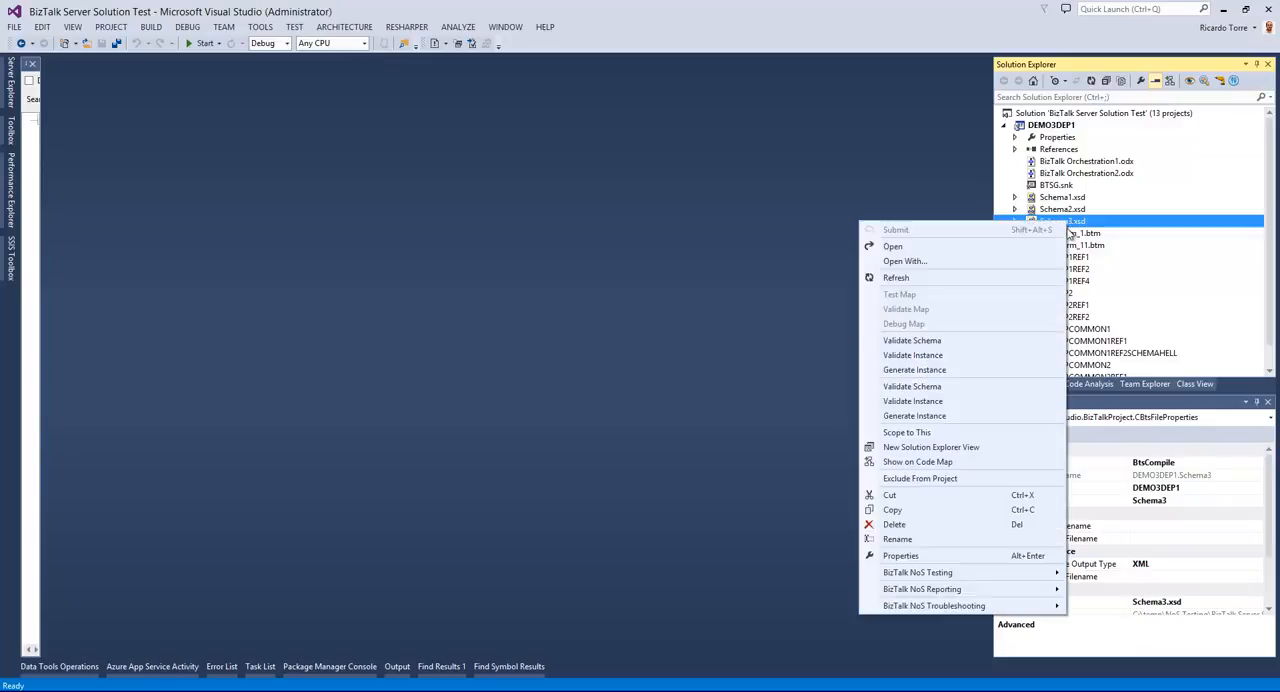
pyautogui.moveTo(934, 606)
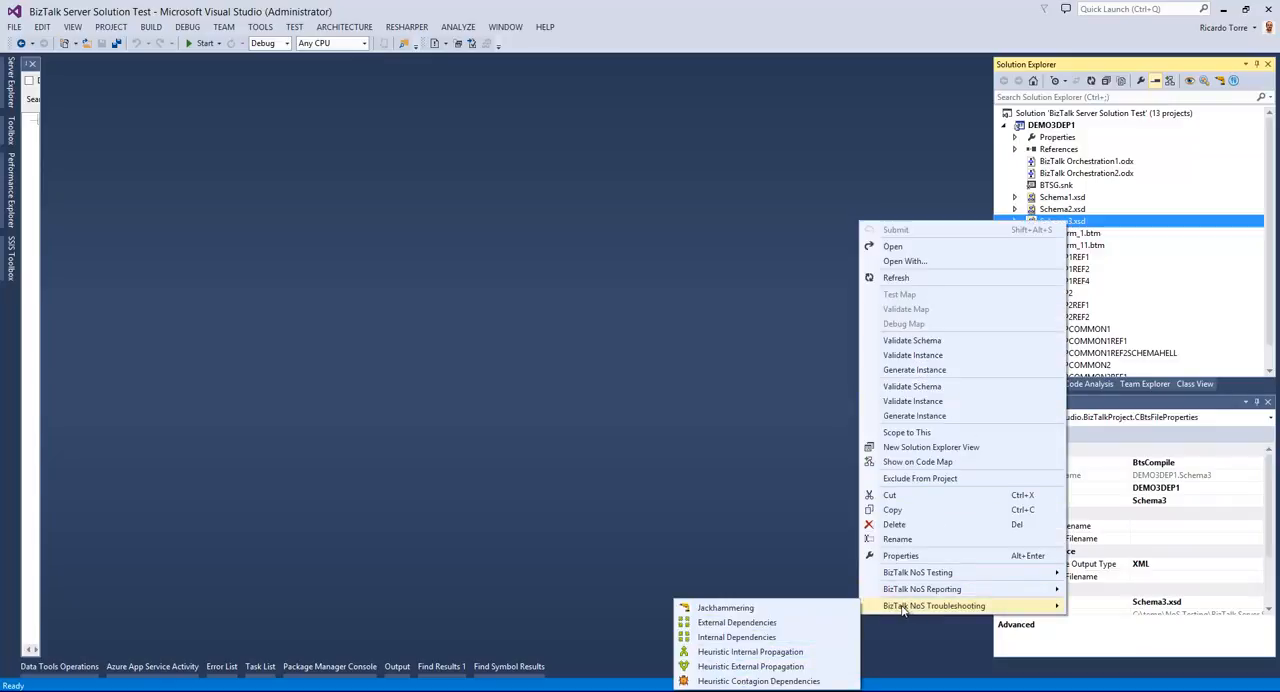
pyautogui.moveTo(737, 637)
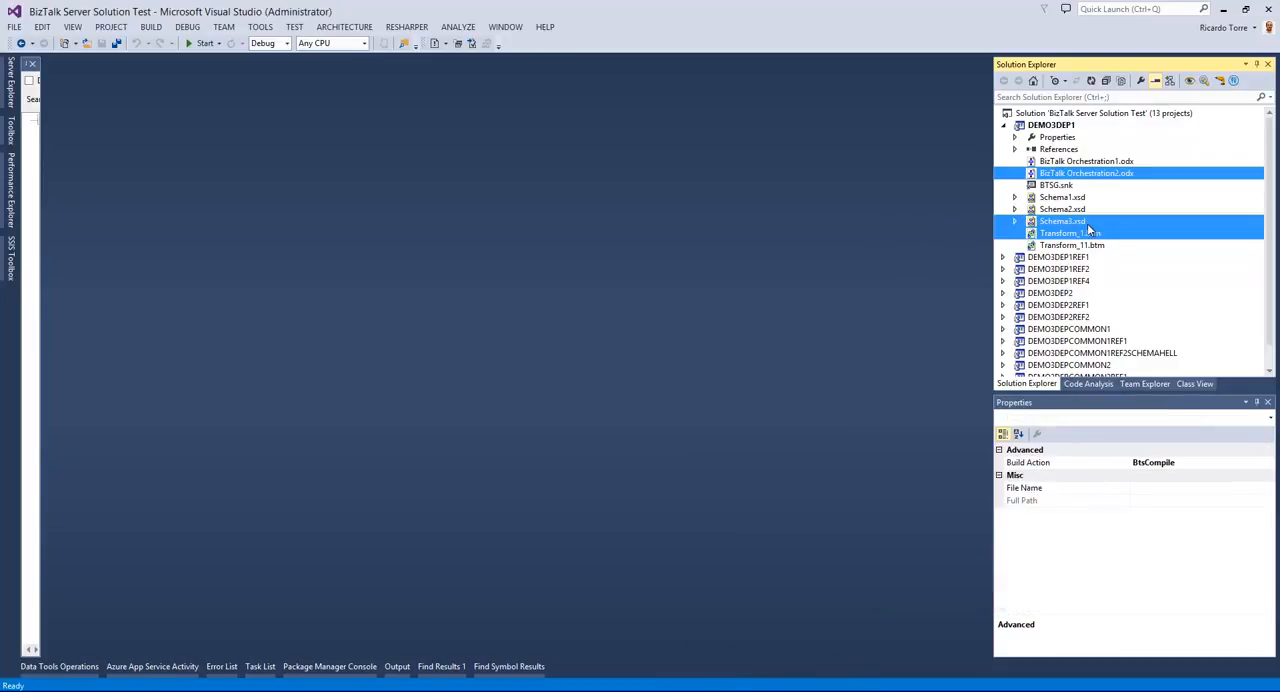
pyautogui.click(1086, 173)
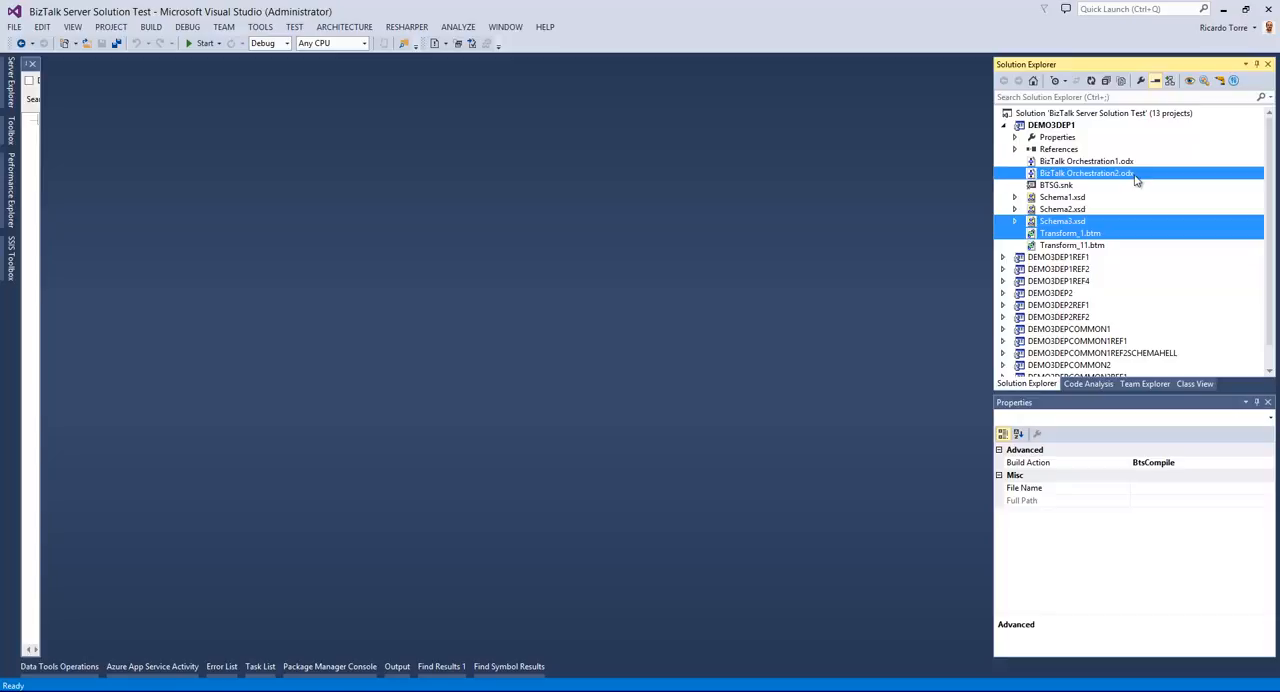
pyautogui.moveTo(870, 208)
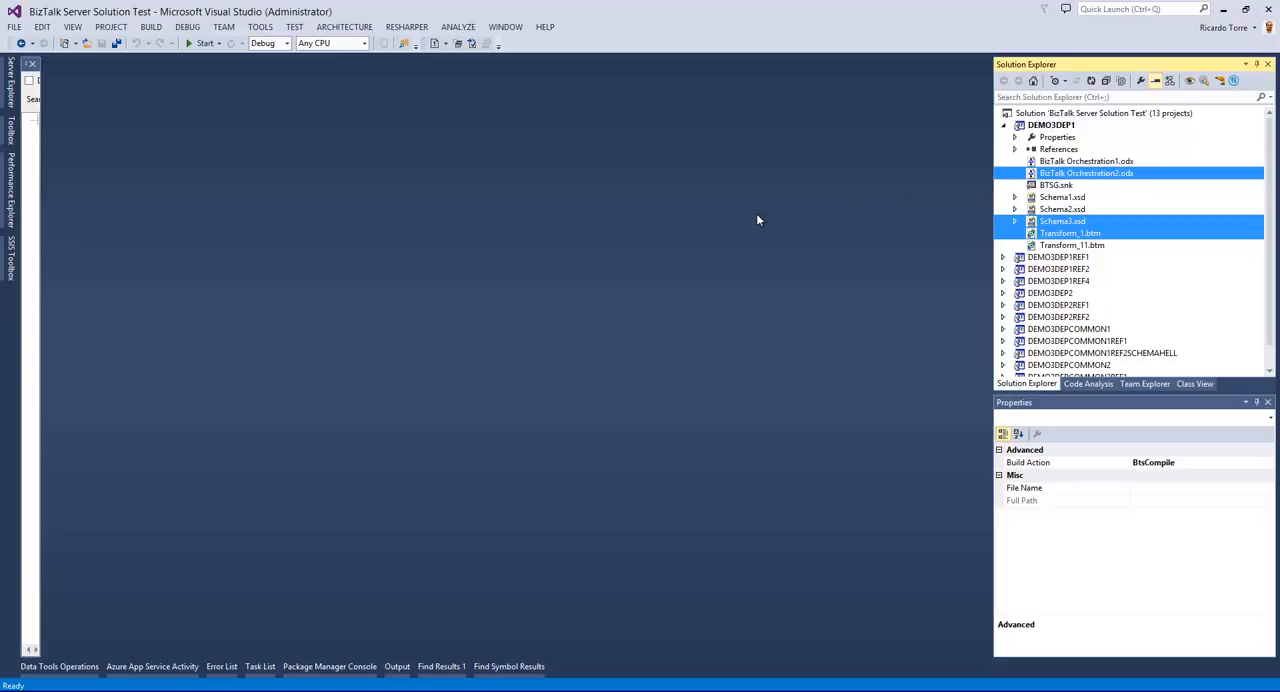
pyautogui.moveTo(760, 207)
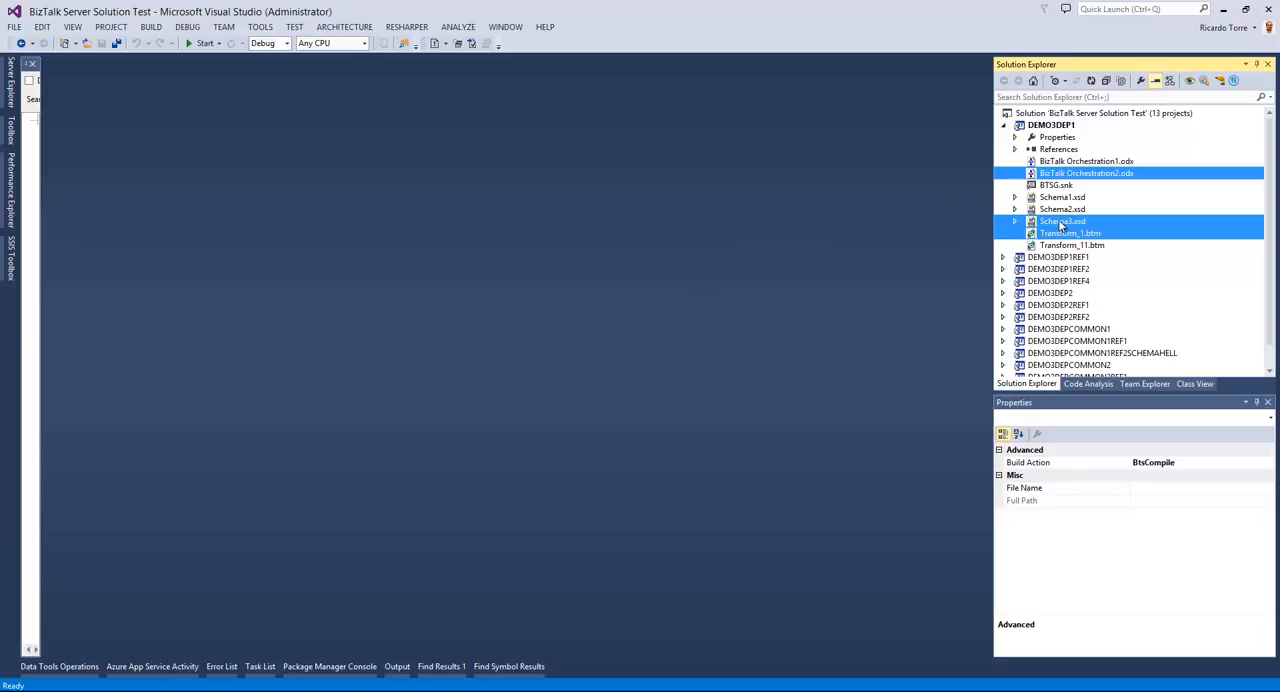
pyautogui.click(1062, 221)
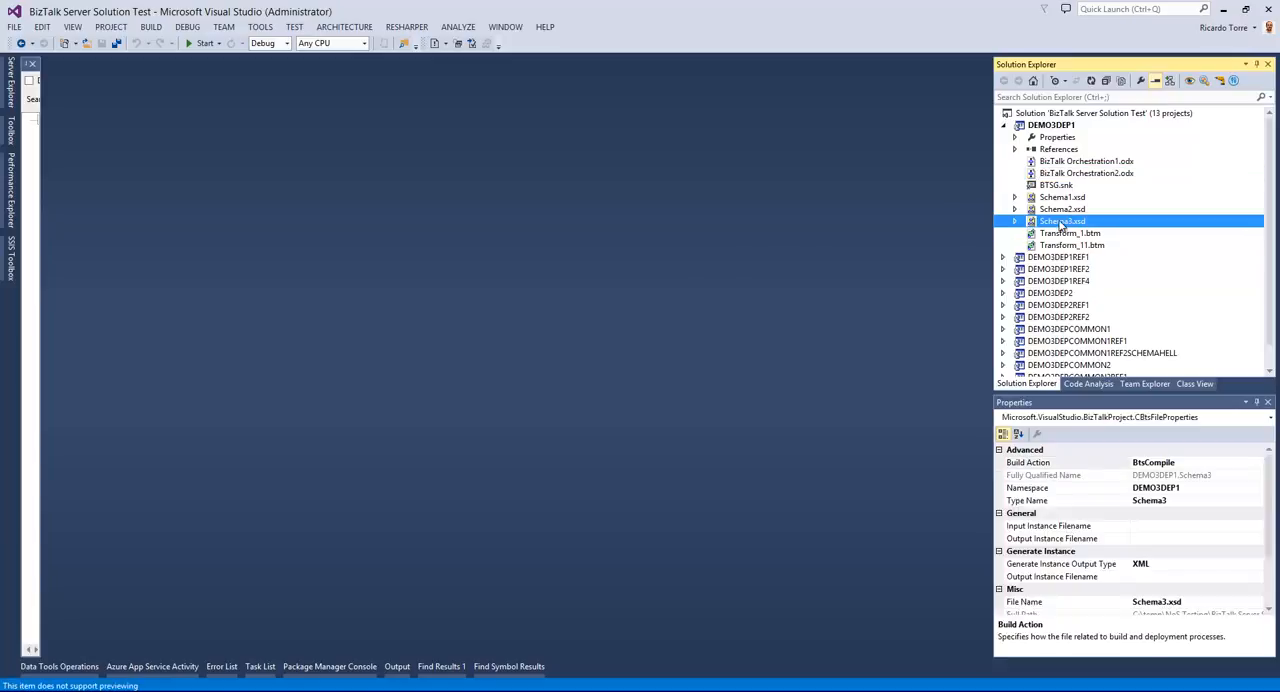
pyautogui.rightClick(1062, 220)
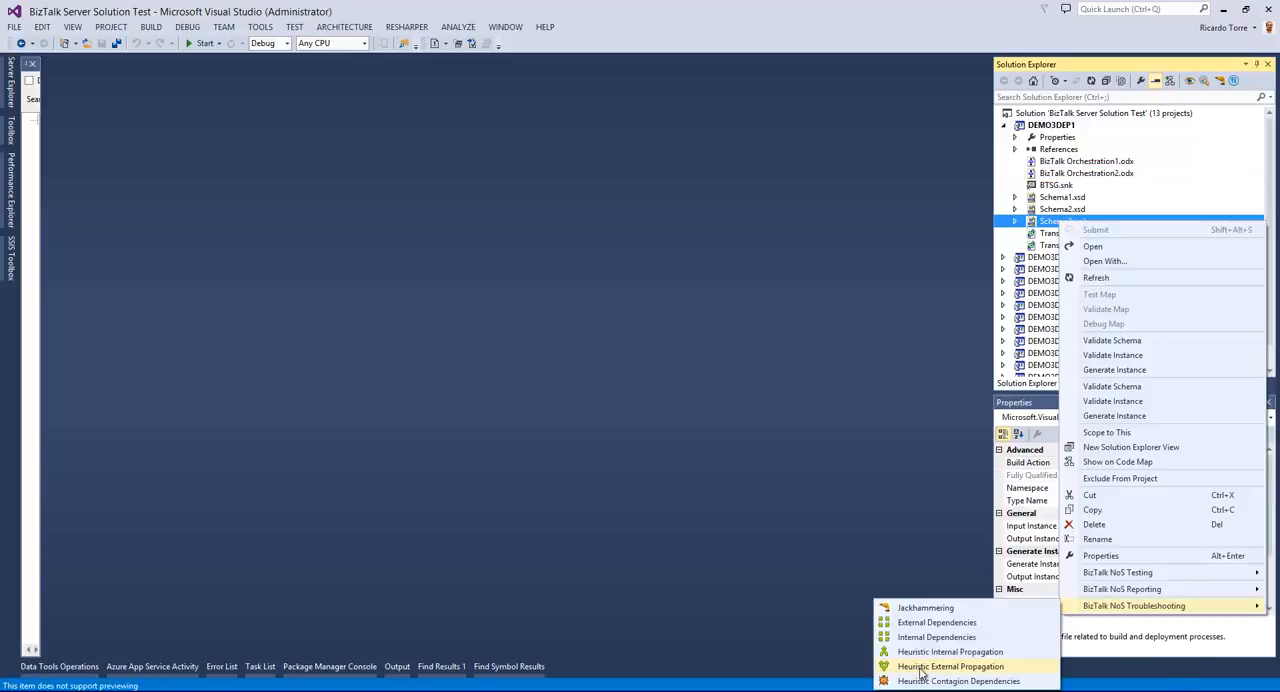
# Step: Run Heuristic External Propagation on Schema3.xsd, flagging both orchestrations and Transform_1.btm
pyautogui.click(951, 666)
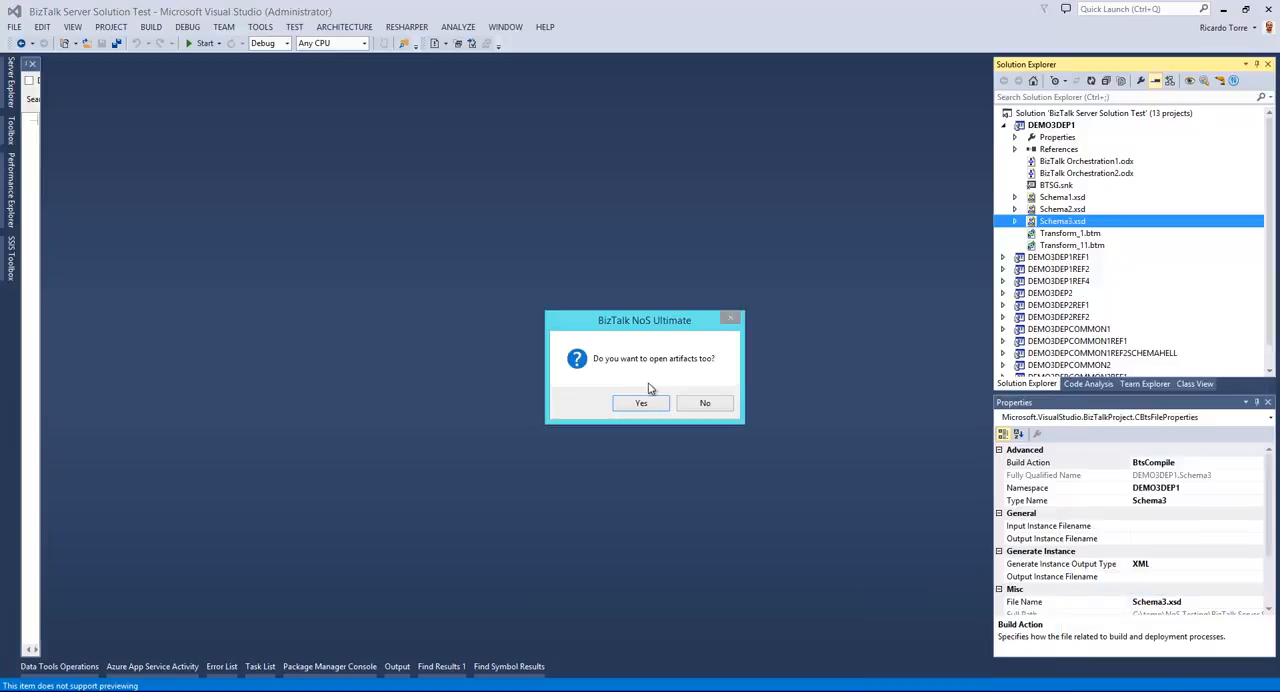
pyautogui.moveTo(640, 383)
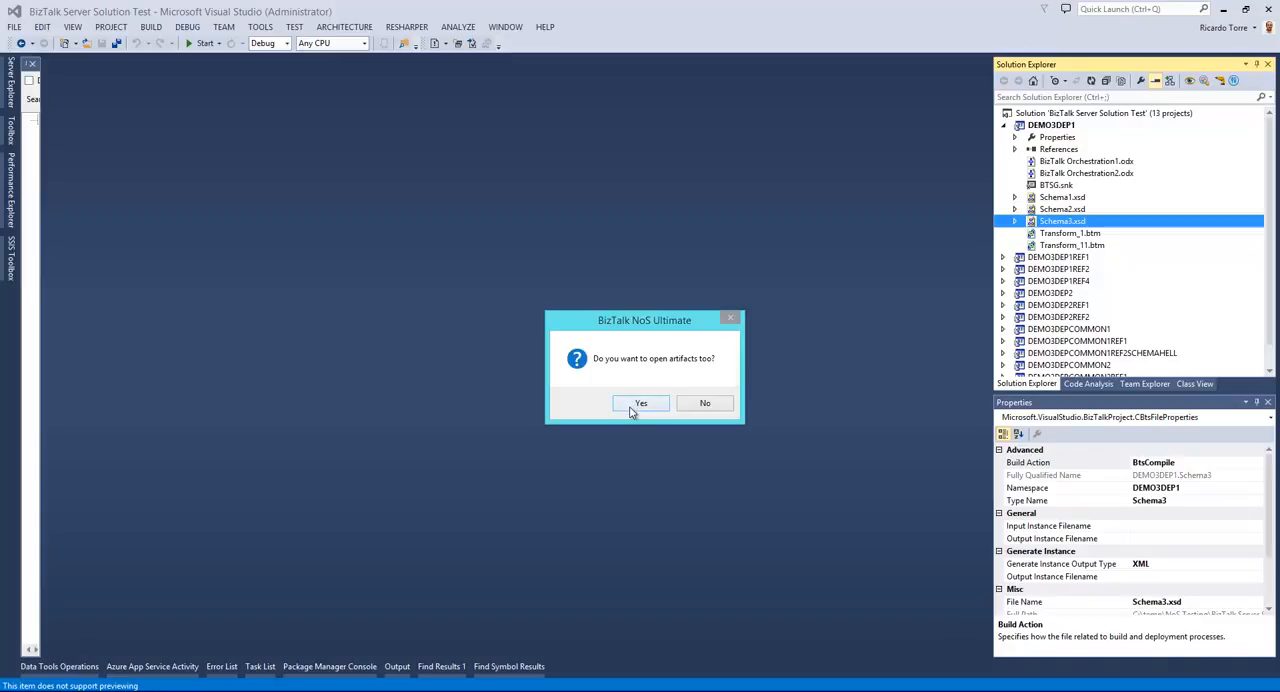
pyautogui.moveTo(637, 408)
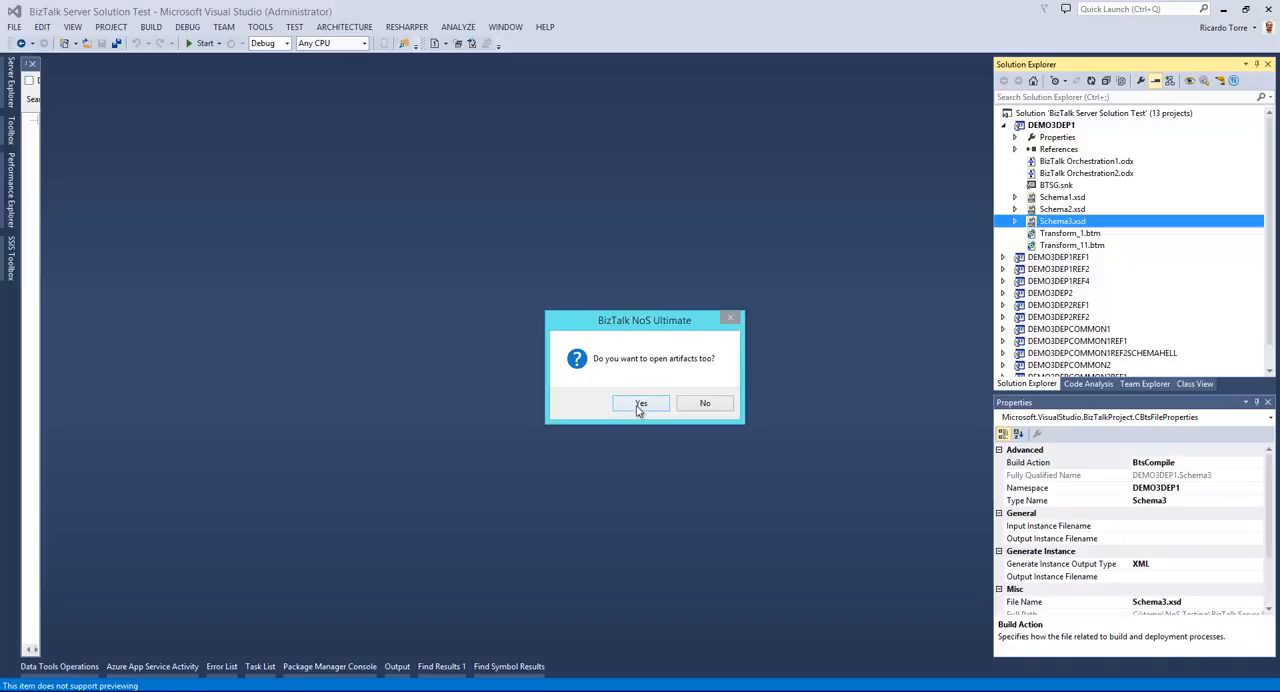
pyautogui.click(640, 402)
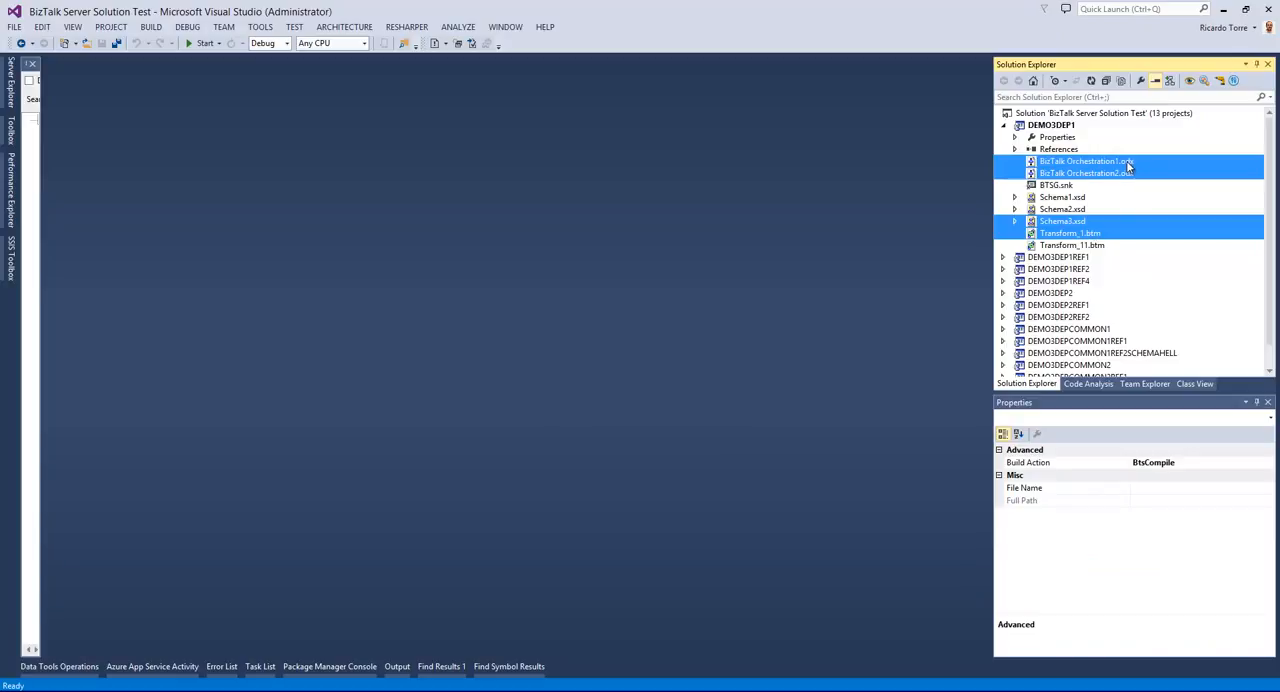
pyautogui.moveTo(1145, 180)
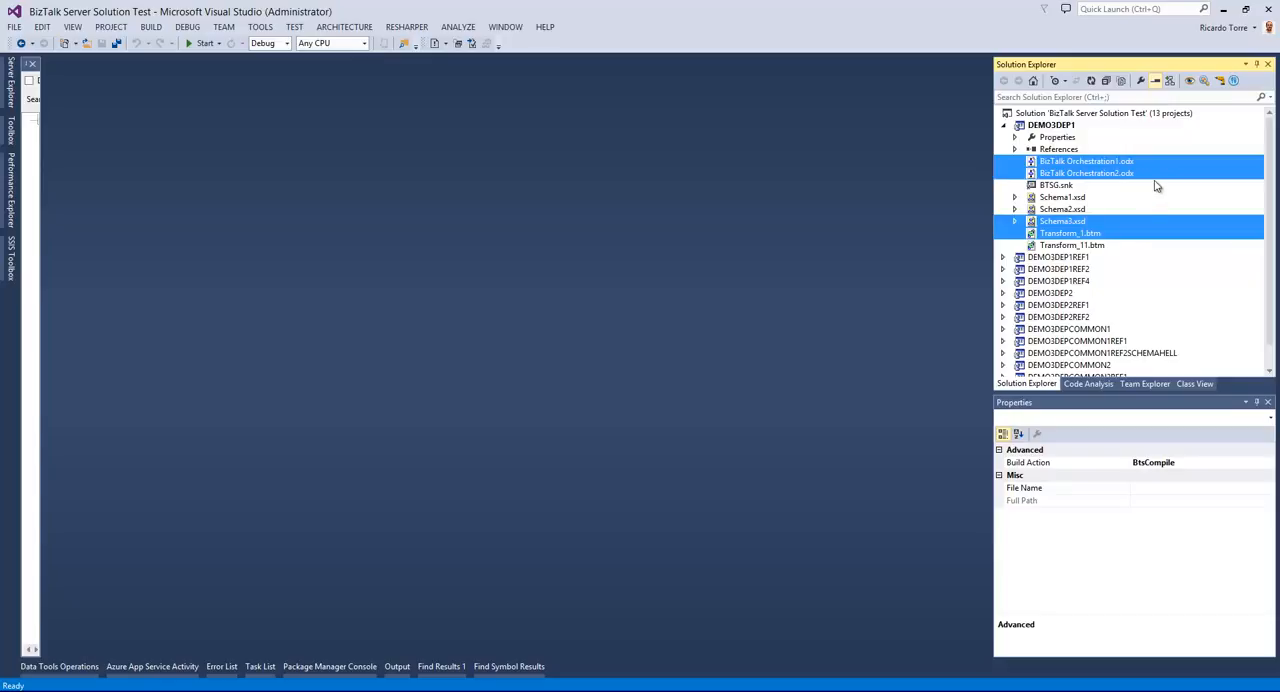
pyautogui.click(1086, 161)
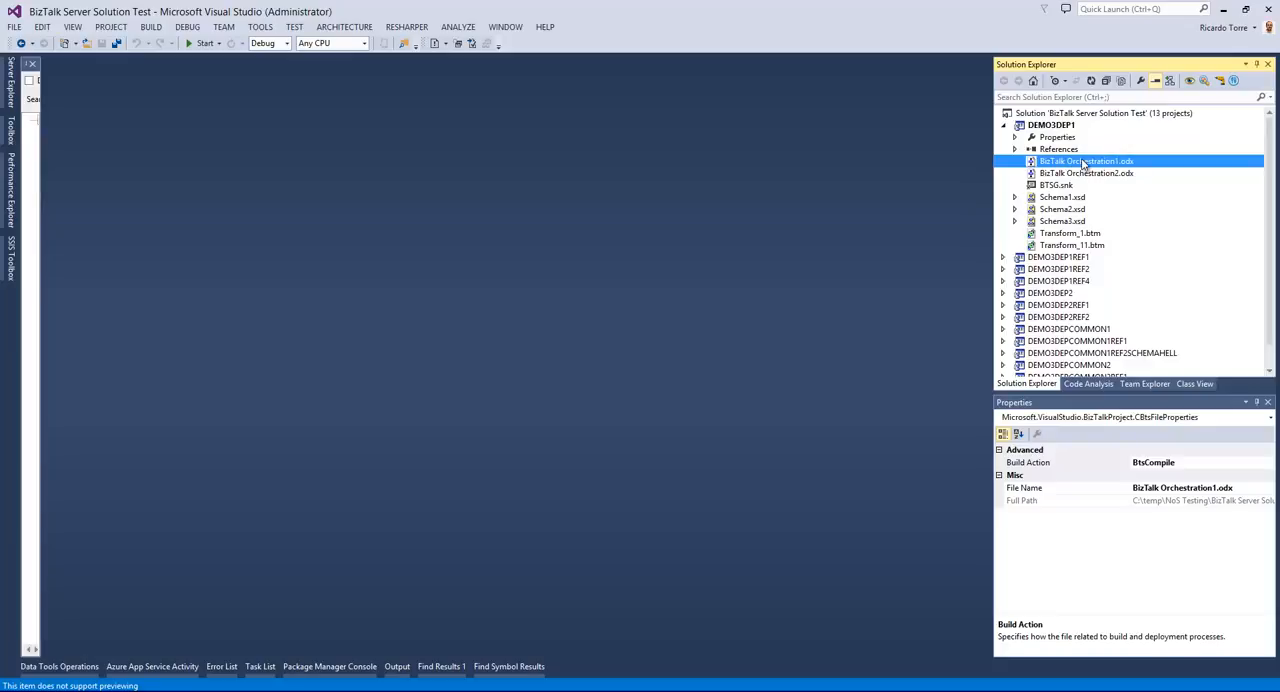
# Step: Rerun Internal Dependencies on BizTalk Orchestration1.odx, flagging Orchestration2, Schema1, Schema2 and Transform_11
pyautogui.rightClick(1085, 161)
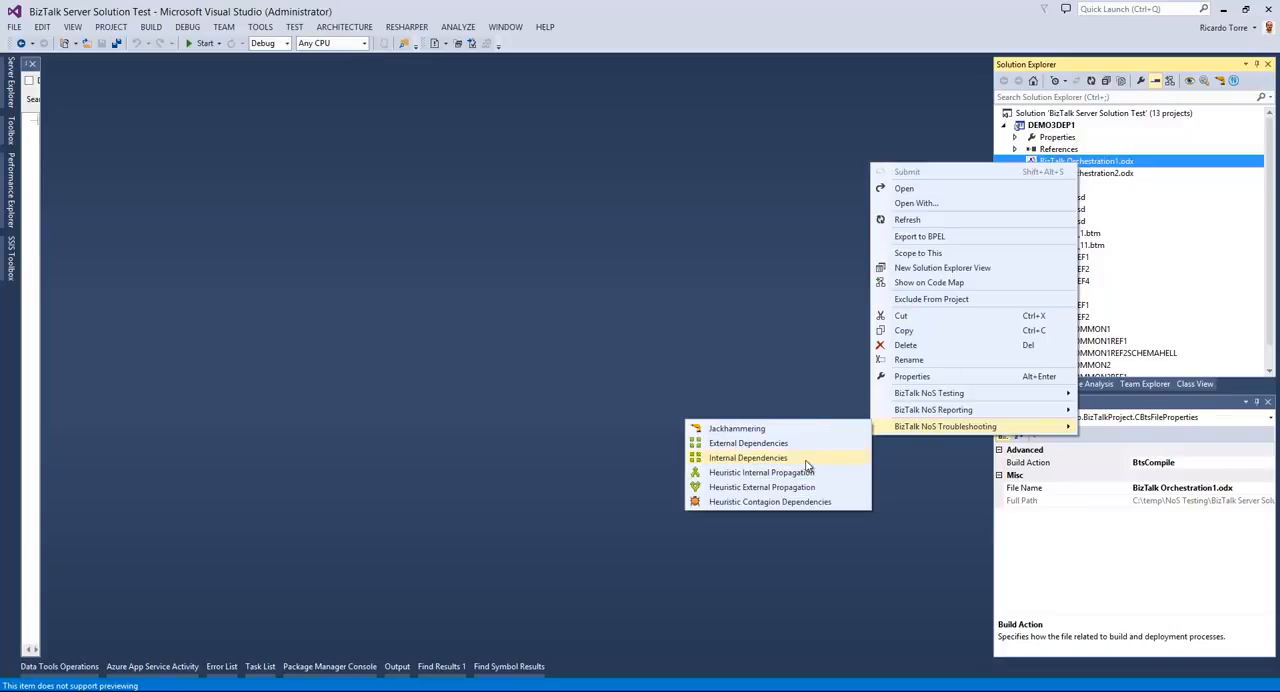
pyautogui.click(748, 458)
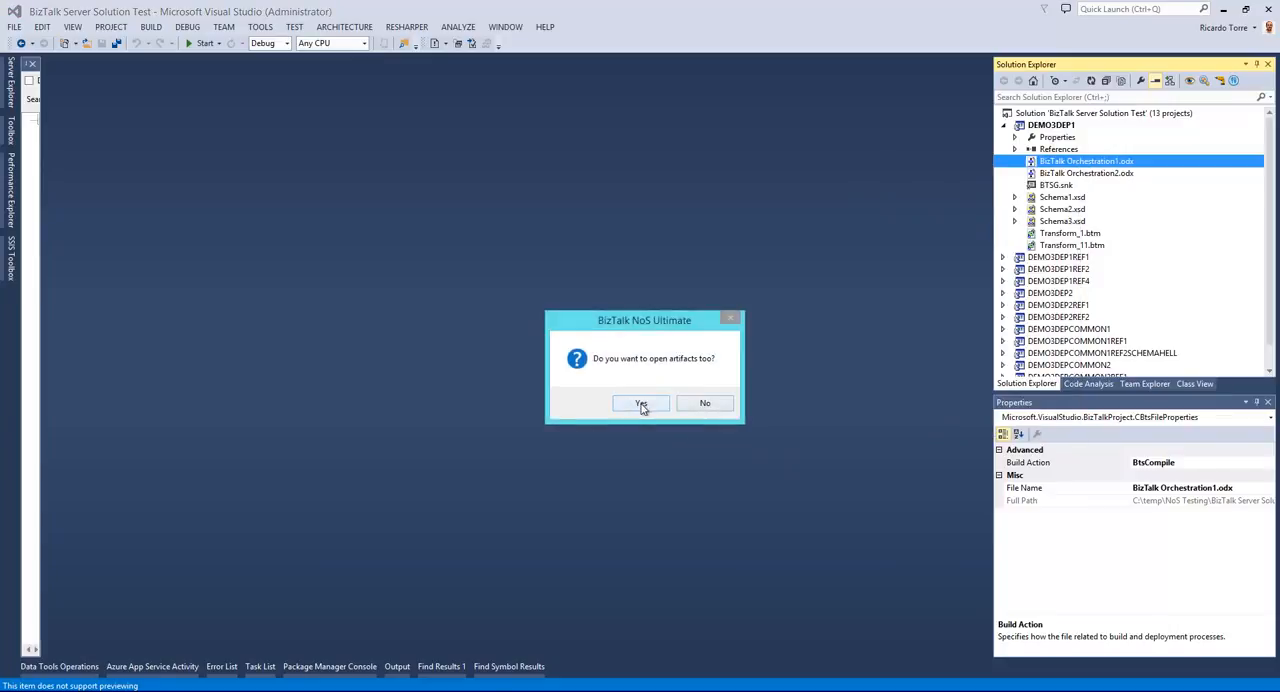
pyautogui.click(641, 403)
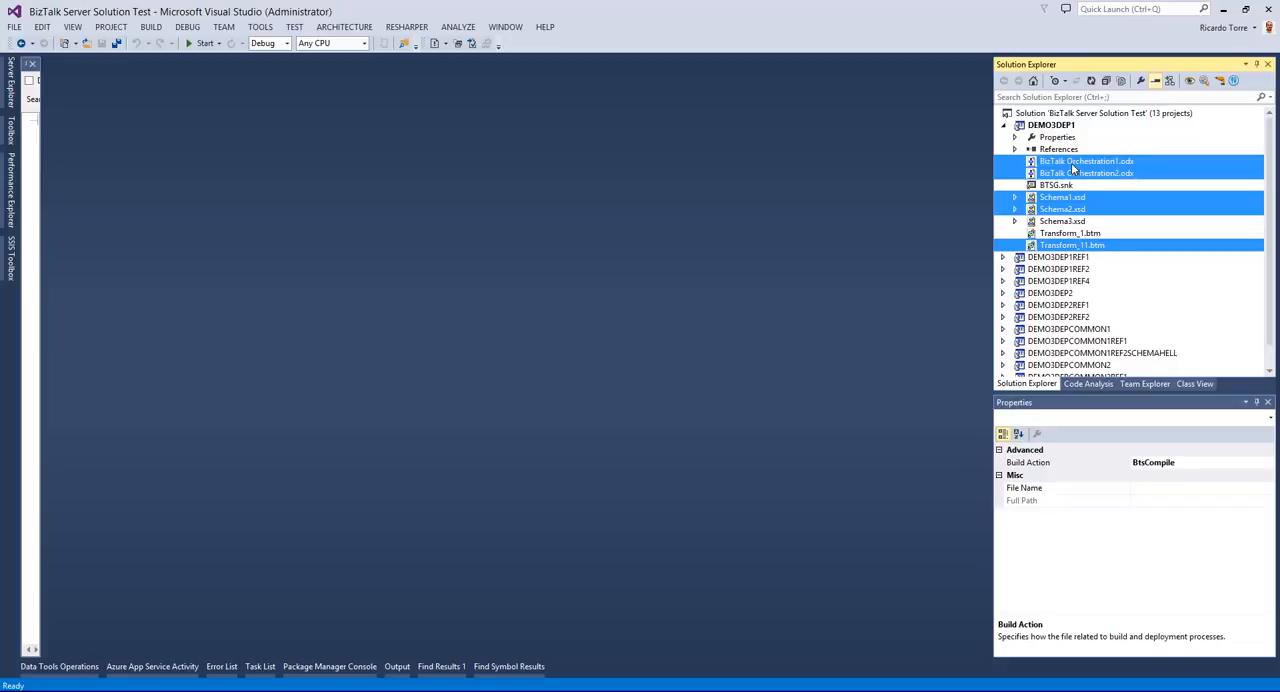
# Step: Run Heuristic Internal Propagation on Orchestration1.odx, flagging Orchestration2, all three schemas and both transforms unopened
pyautogui.rightClick(1086, 161)
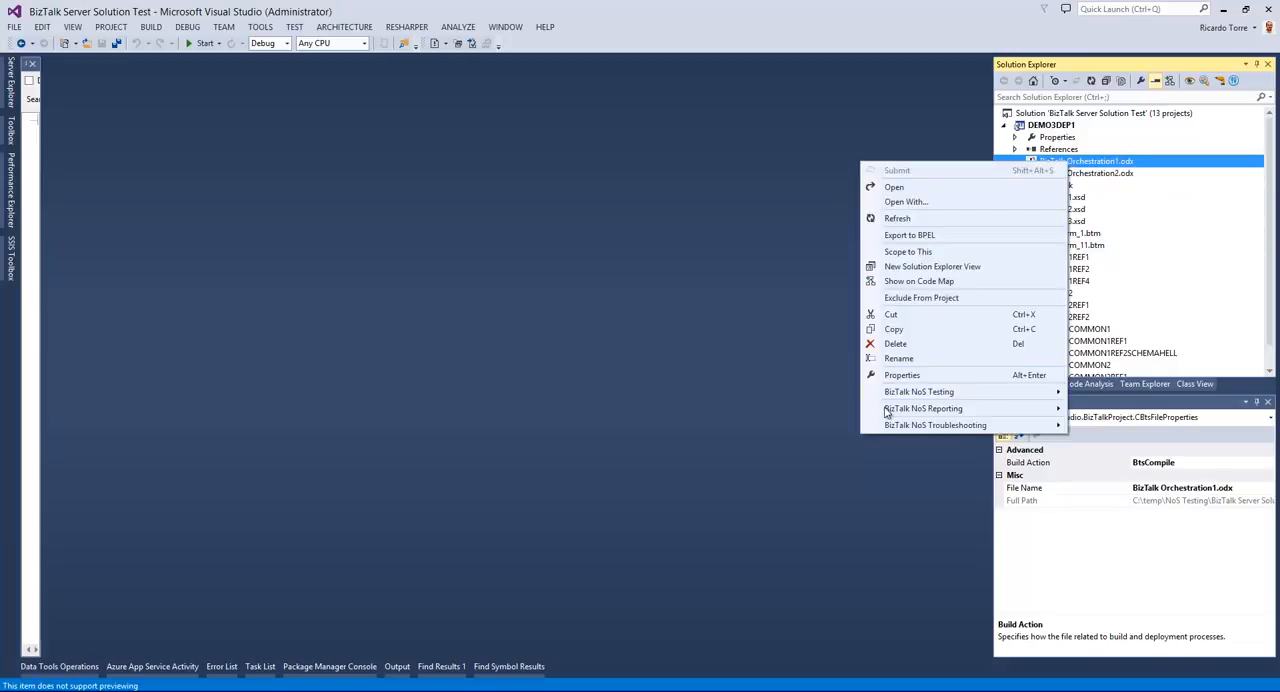
pyautogui.moveTo(935, 425)
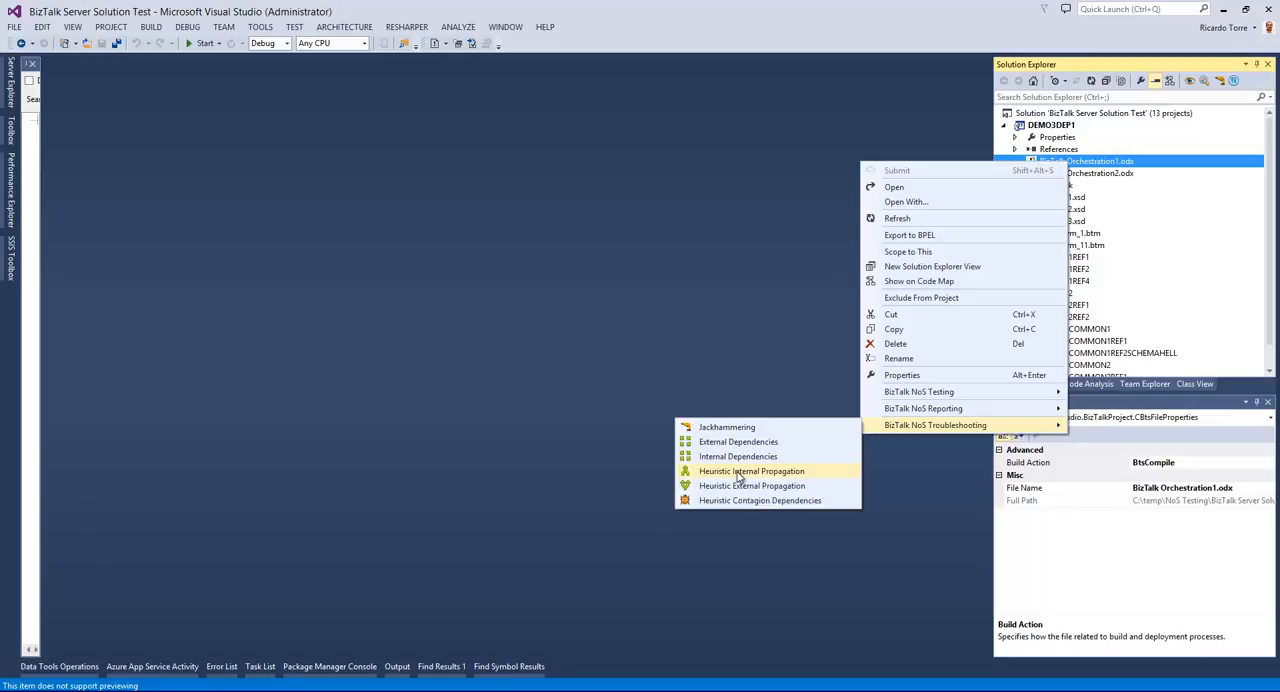
pyautogui.click(751, 471)
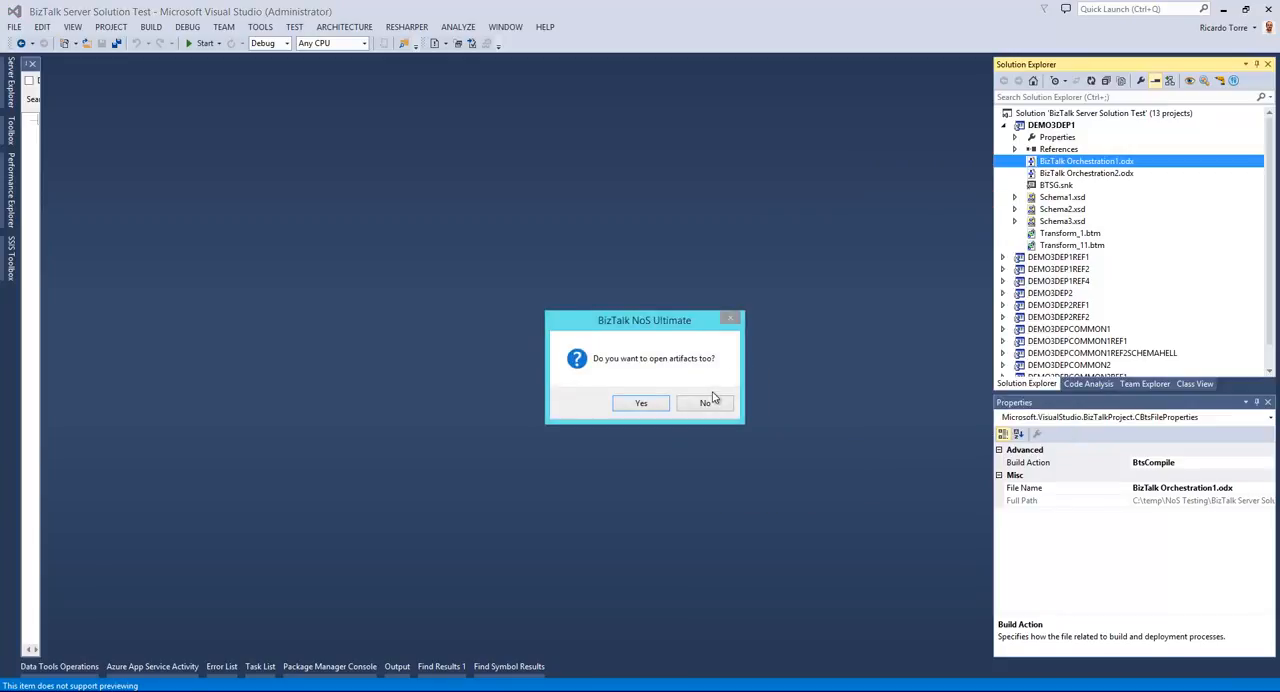
pyautogui.click(705, 402)
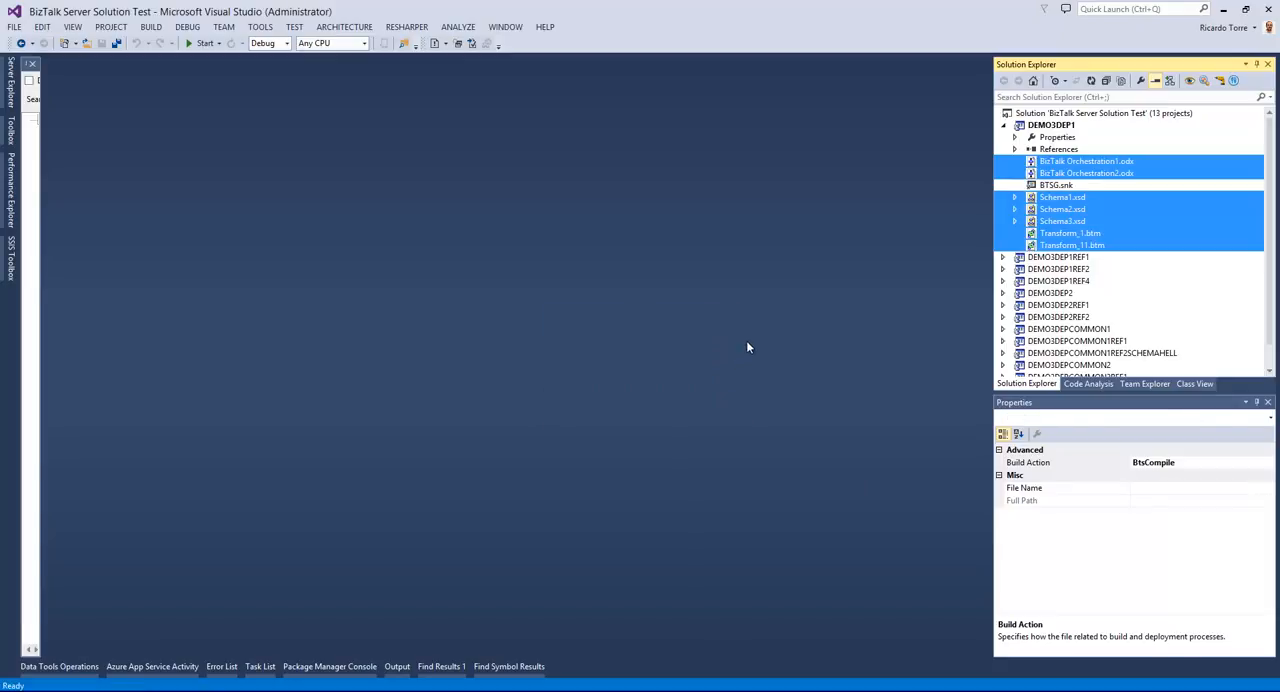
pyautogui.moveTo(740, 343)
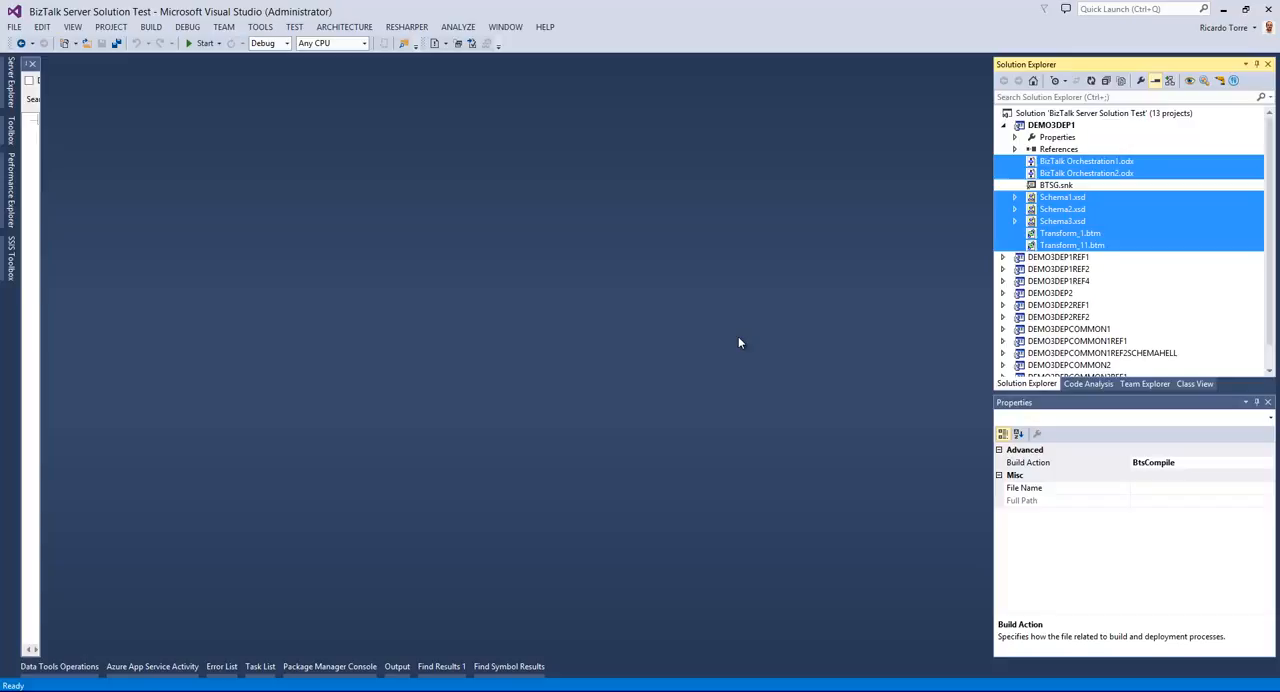
pyautogui.click(1061, 197)
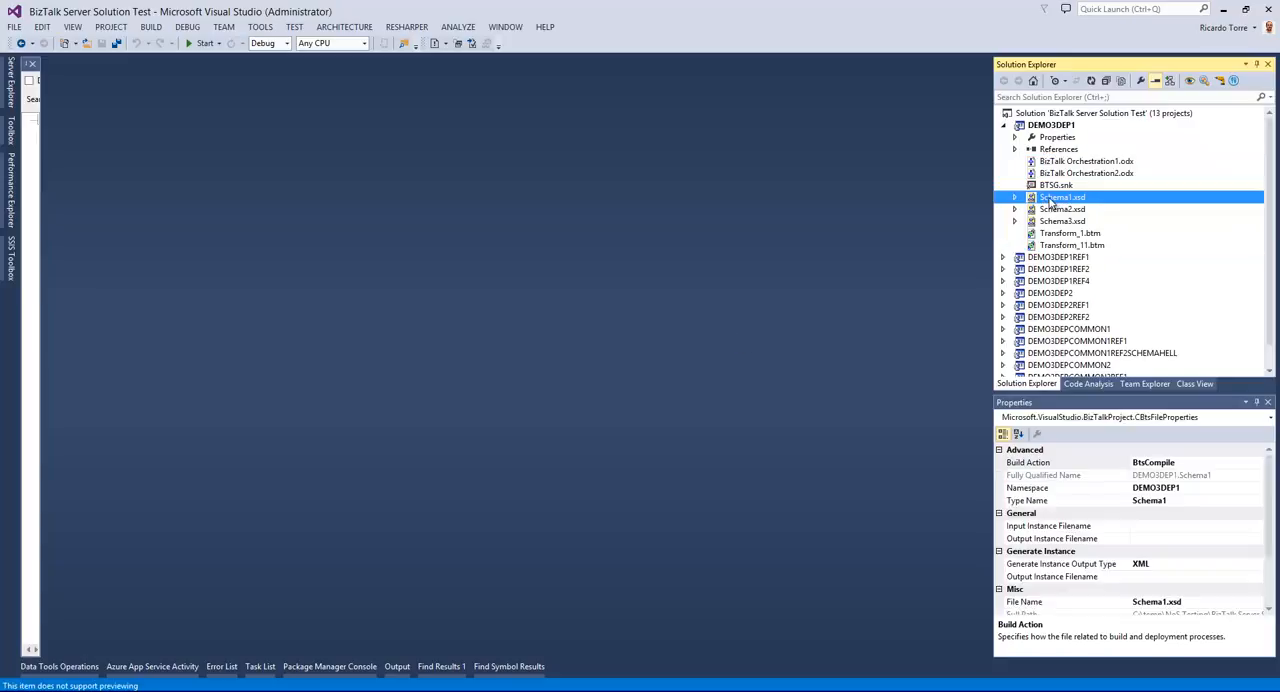
# Step: Run Heuristic Contagion Dependencies on Schema1.xsd and open the related schema and map files
pyautogui.rightClick(1062, 197)
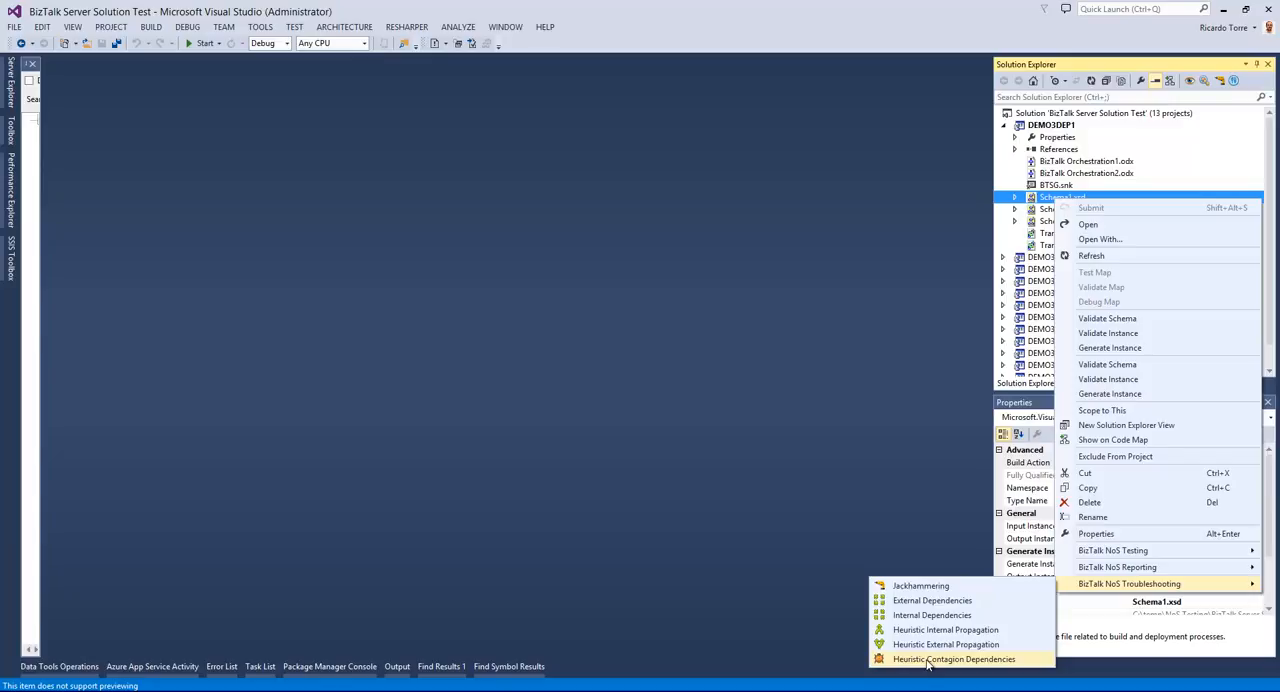
pyautogui.click(953, 659)
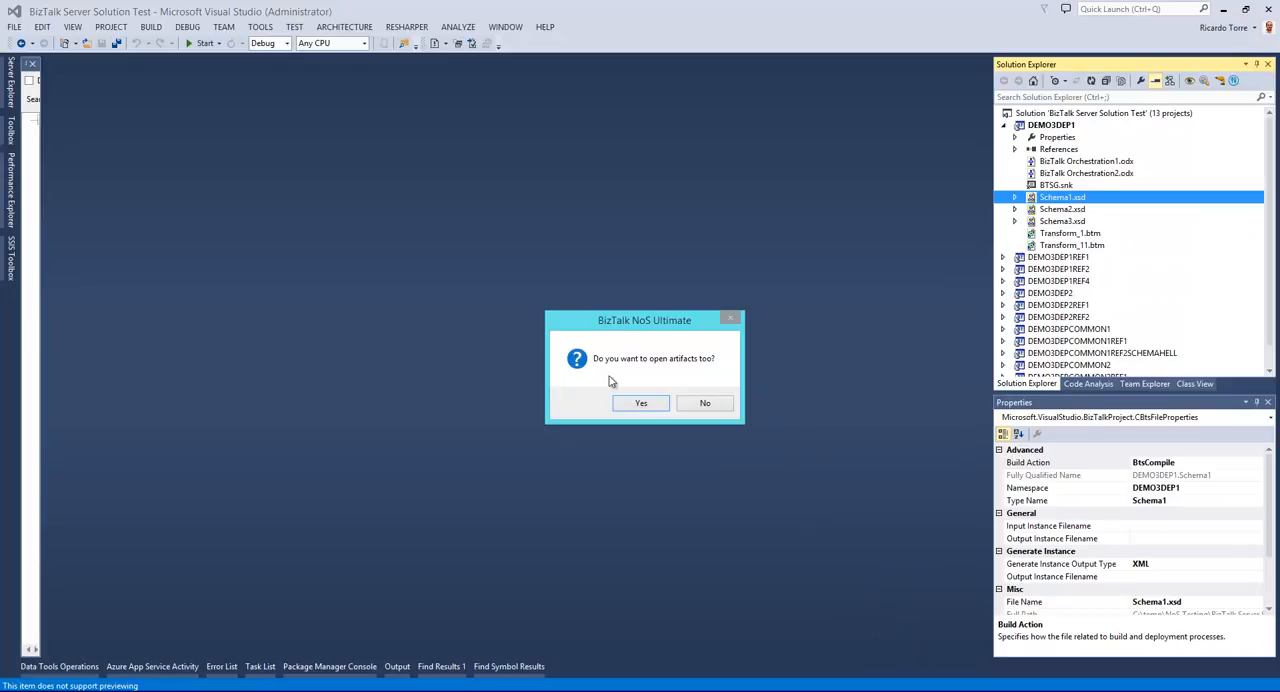
pyautogui.moveTo(656, 382)
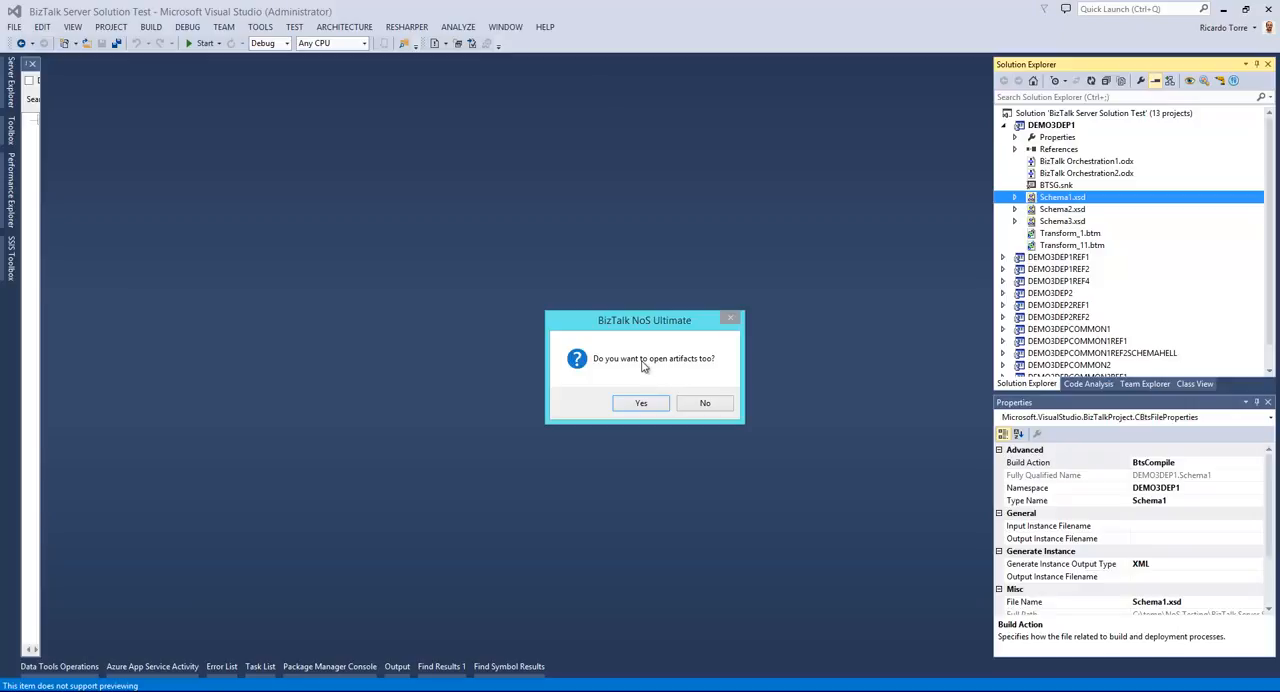
pyautogui.moveTo(643, 368)
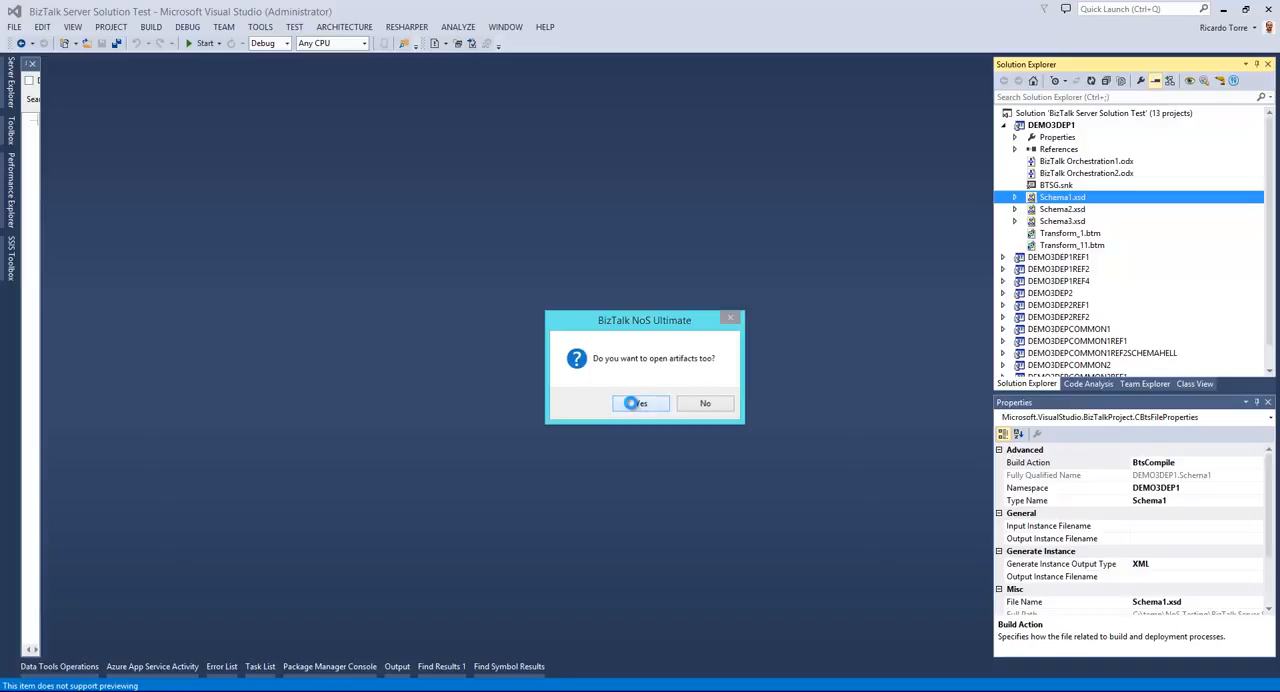
pyautogui.click(637, 403)
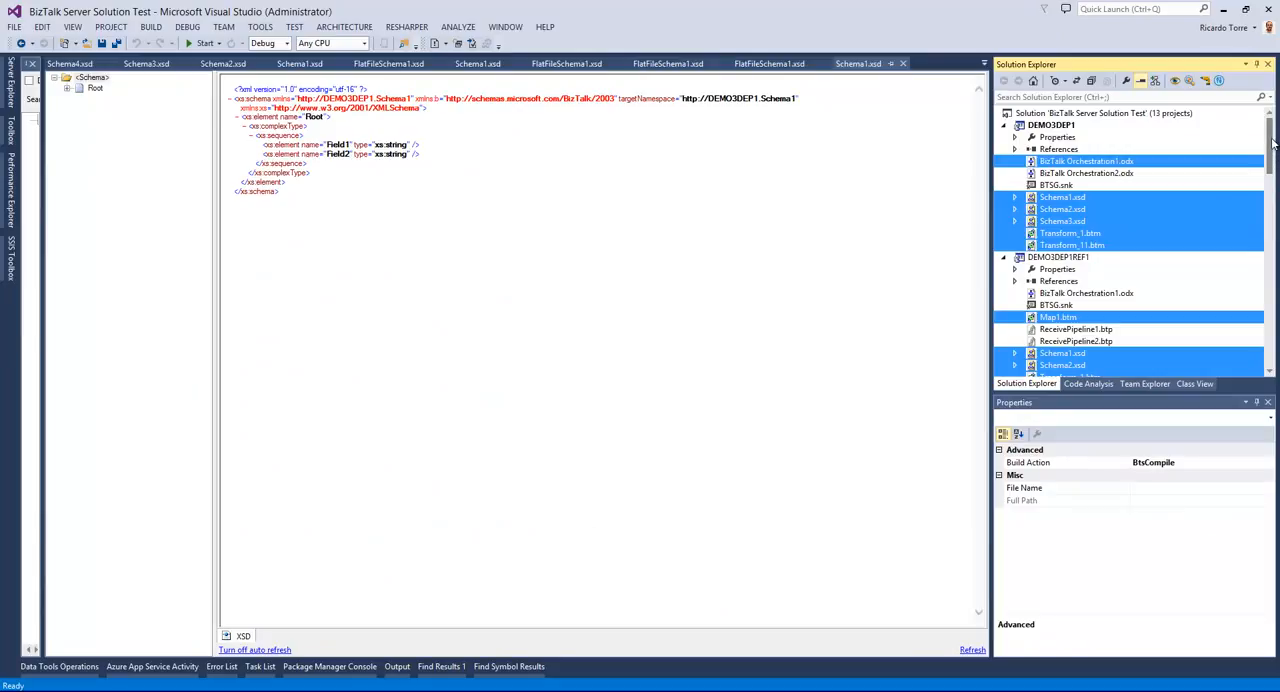
pyautogui.moveTo(1273, 143)
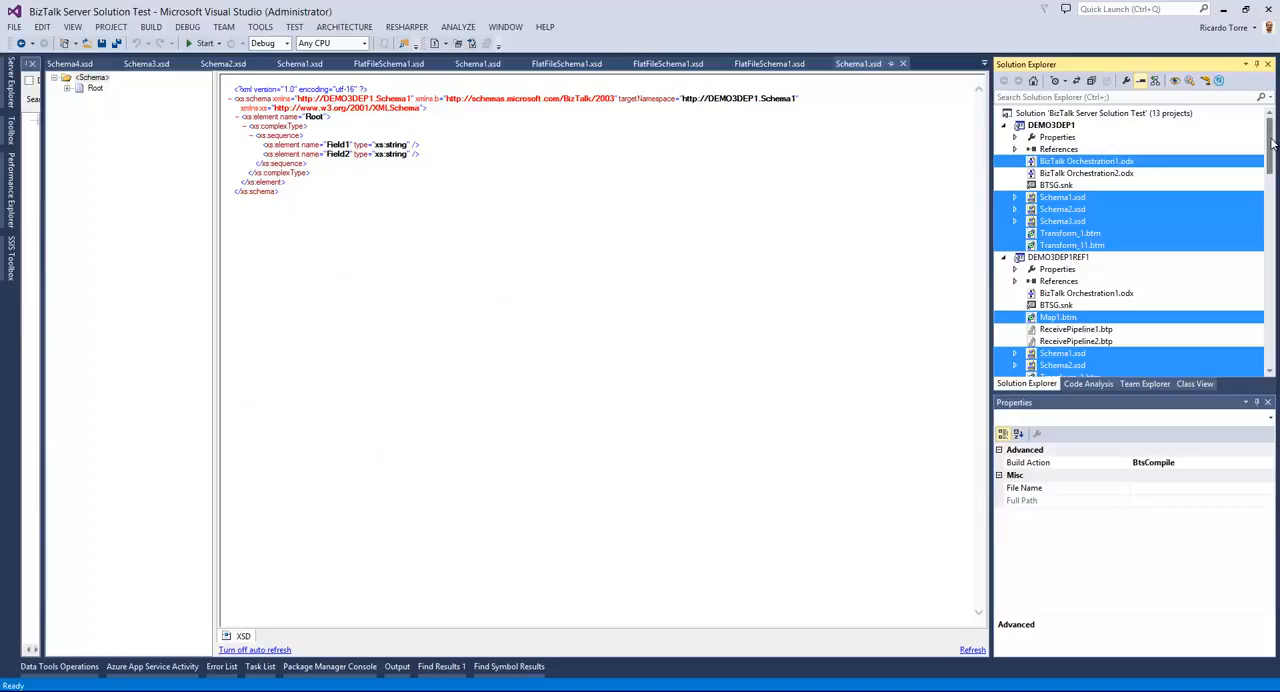
pyautogui.scroll(-3)
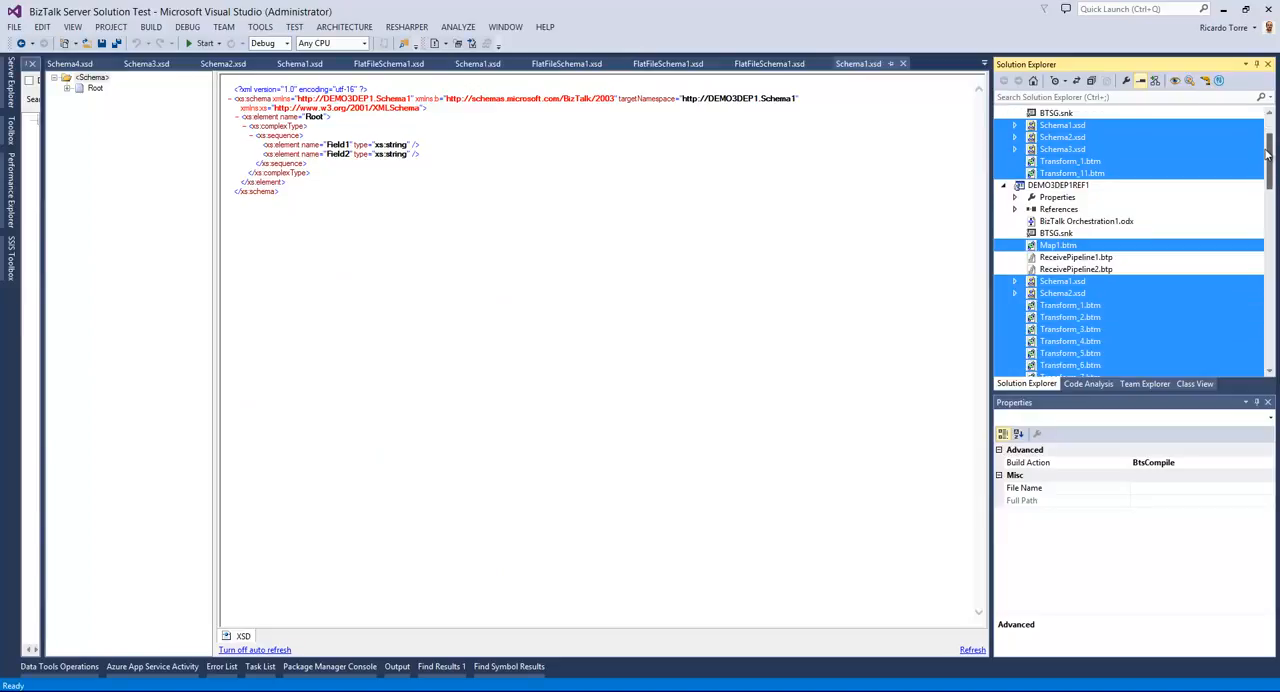
pyautogui.scroll(-3)
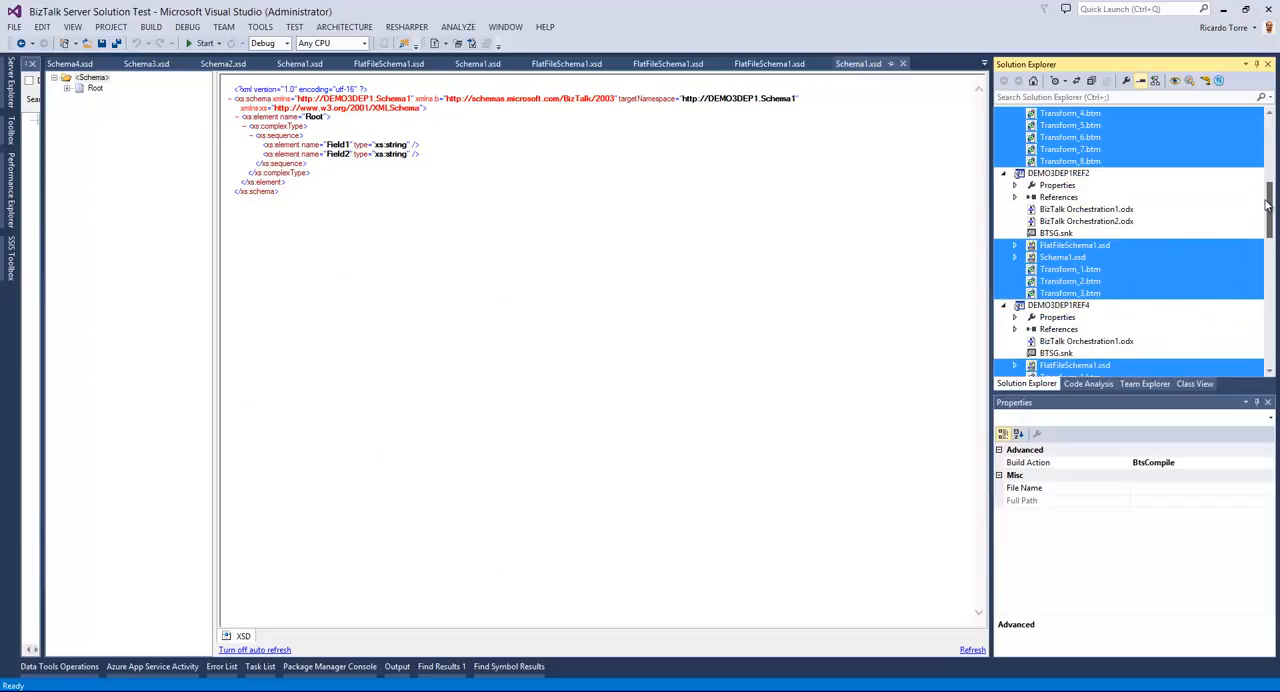
pyautogui.scroll(-3)
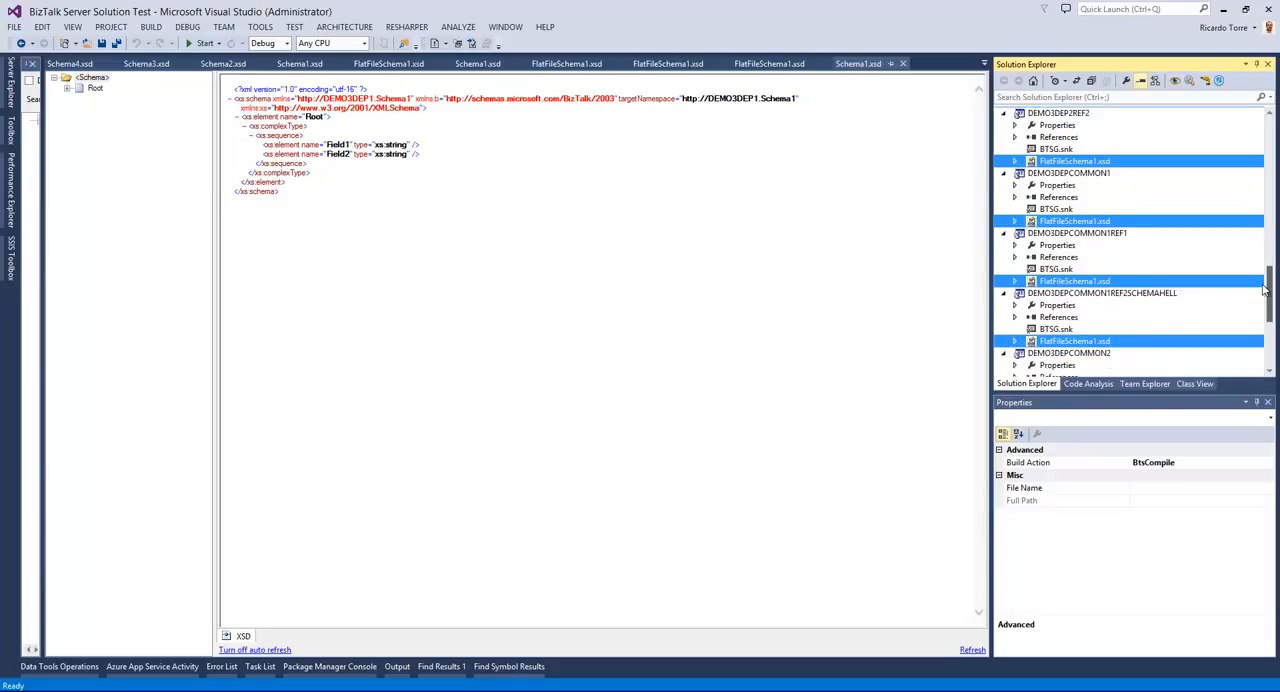
pyautogui.scroll(-3)
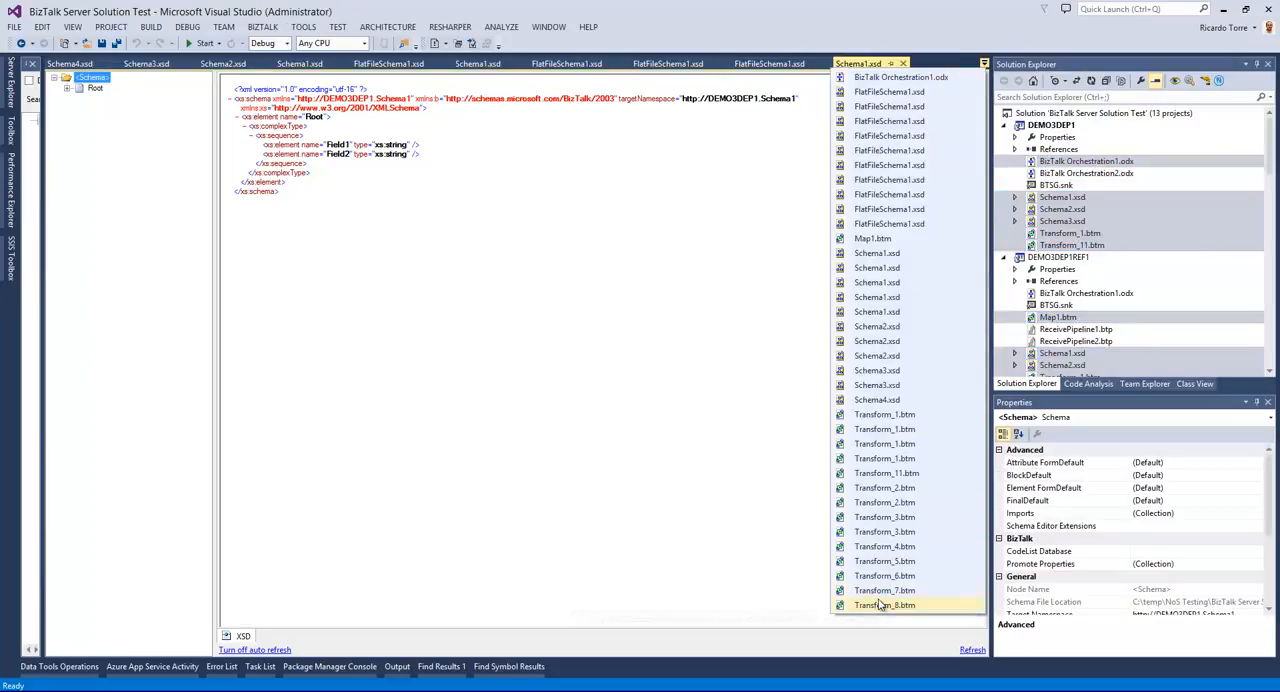
pyautogui.moveTo(888, 179)
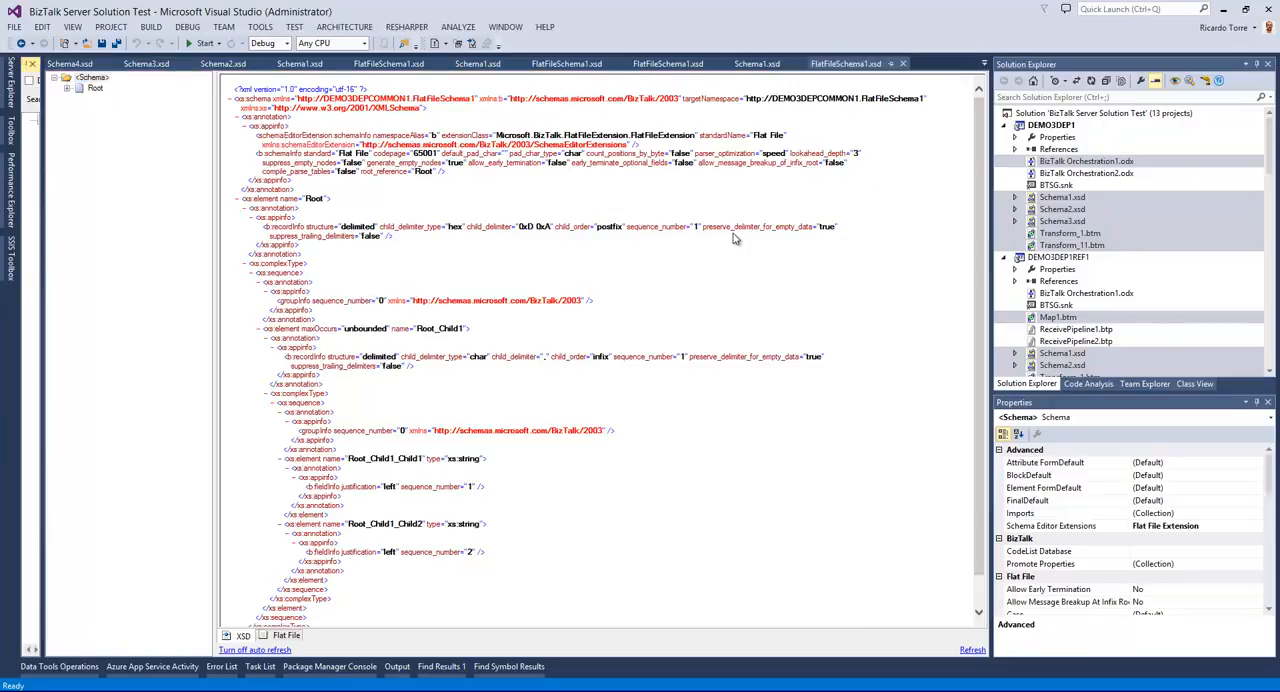
pyautogui.moveTo(777, 214)
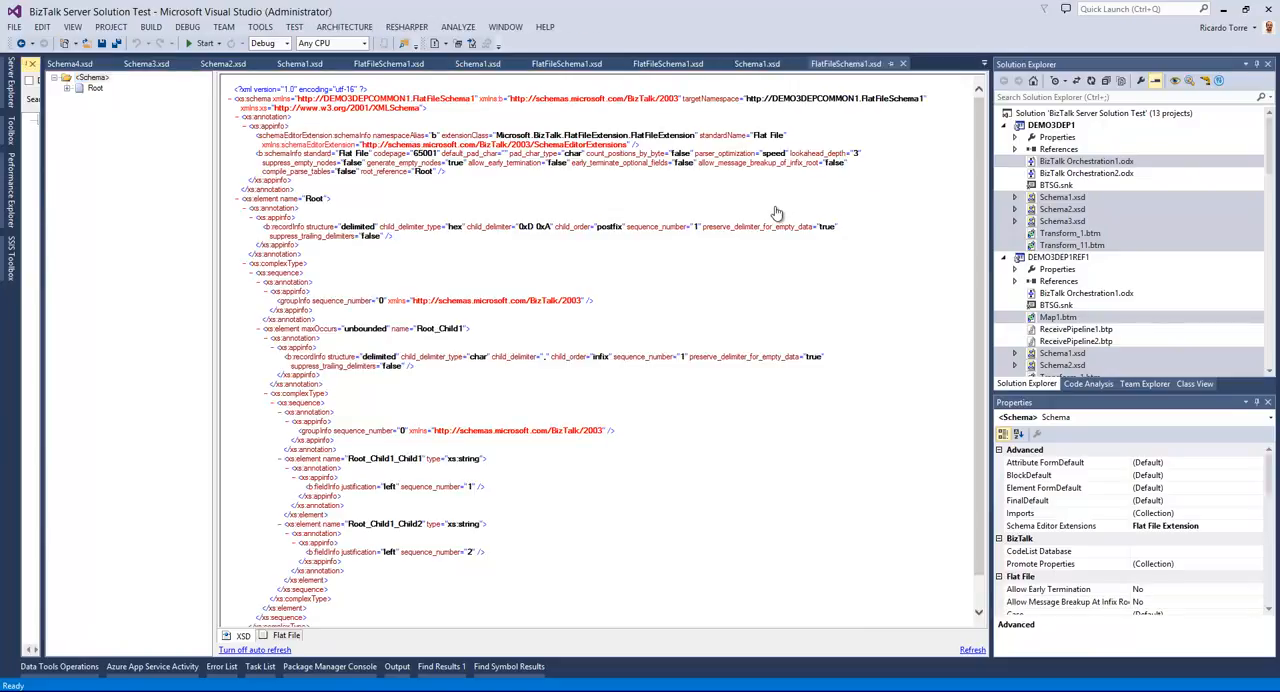